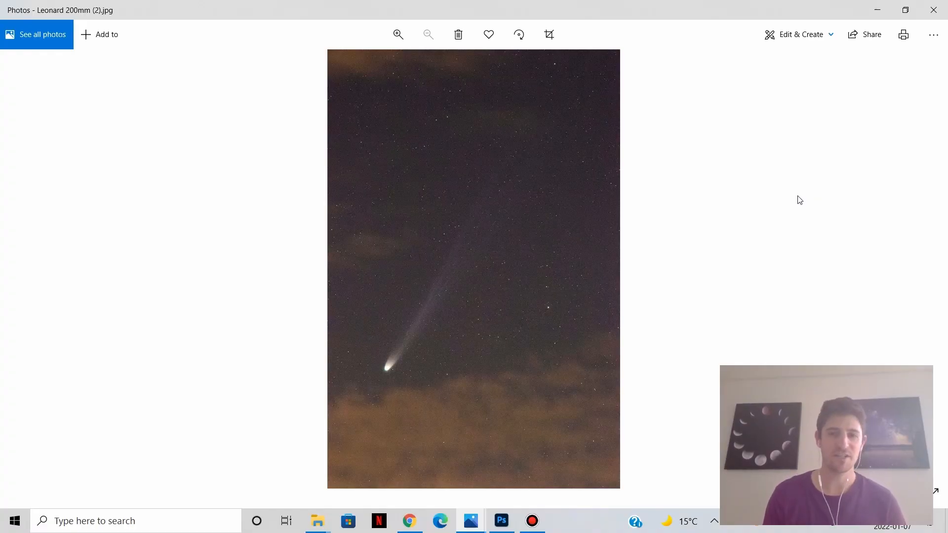
pyautogui.moveTo(699, 223)
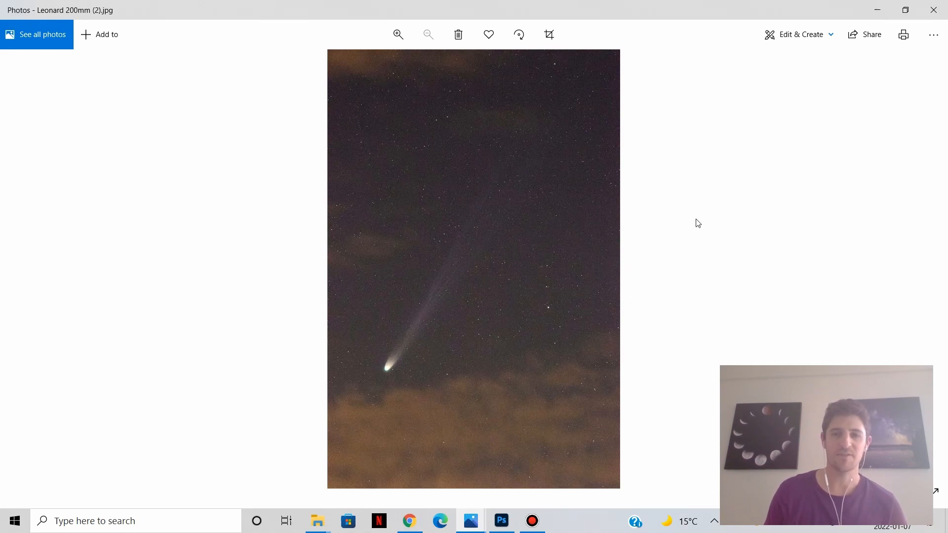
pyautogui.moveTo(702, 204)
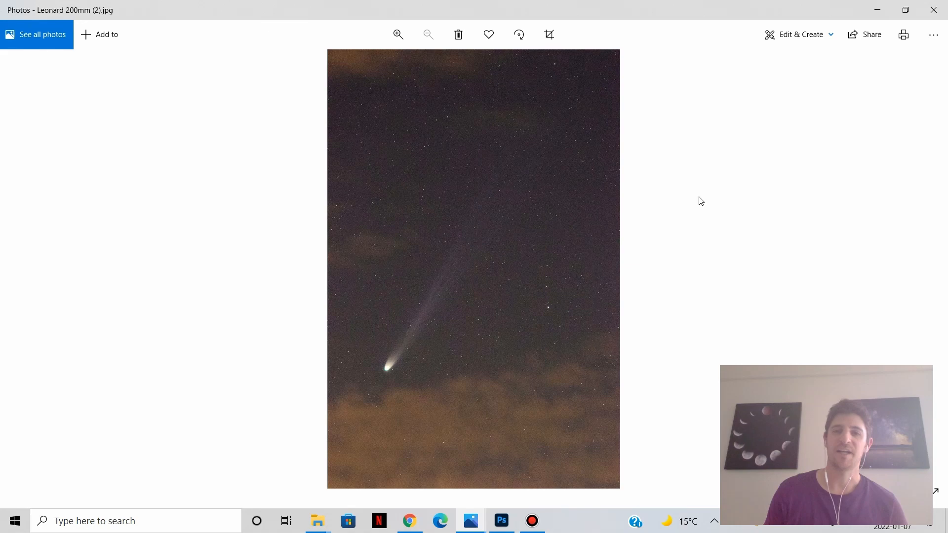
pyautogui.moveTo(656, 193)
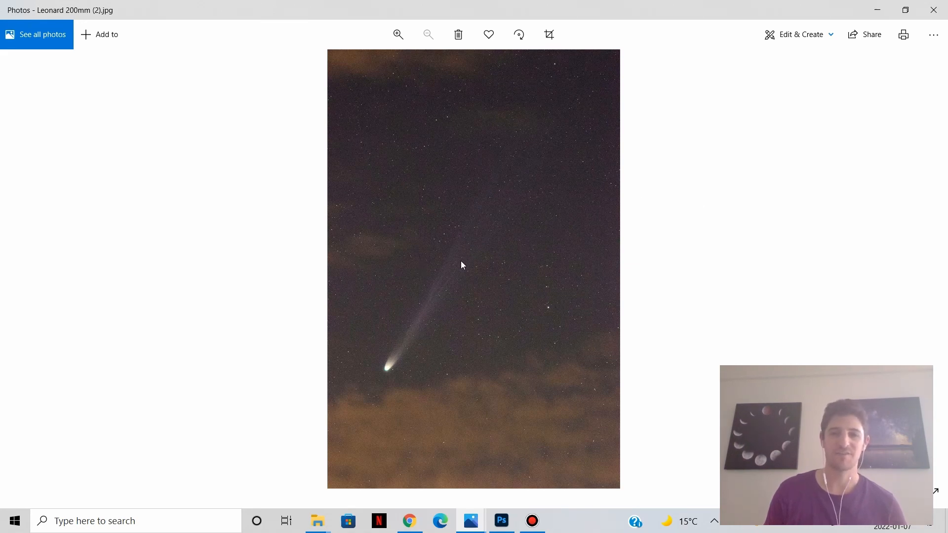
pyautogui.moveTo(443, 433)
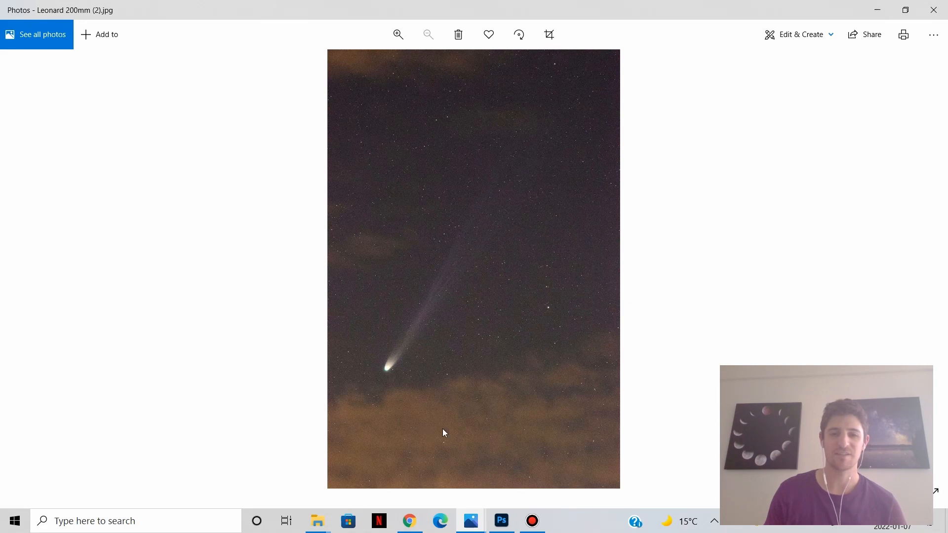
pyautogui.moveTo(678, 229)
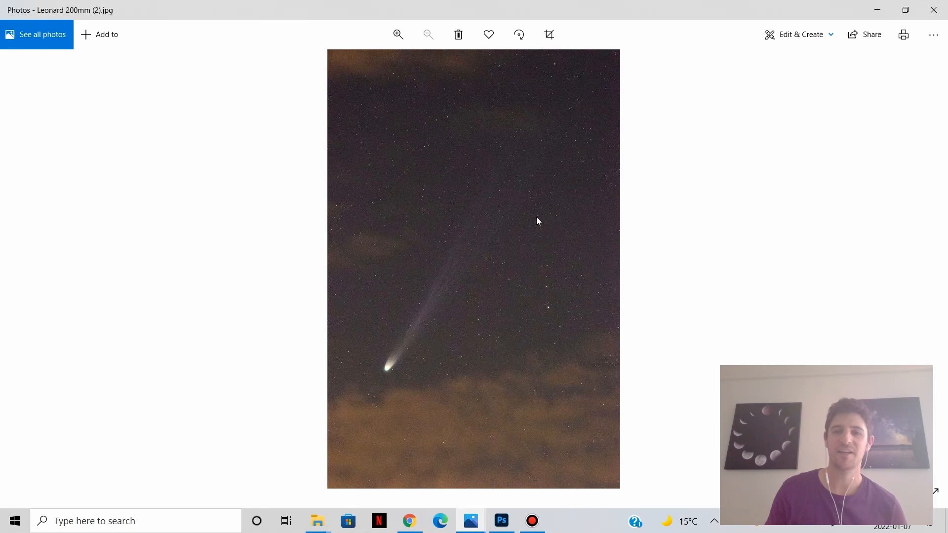
pyautogui.moveTo(575, 99)
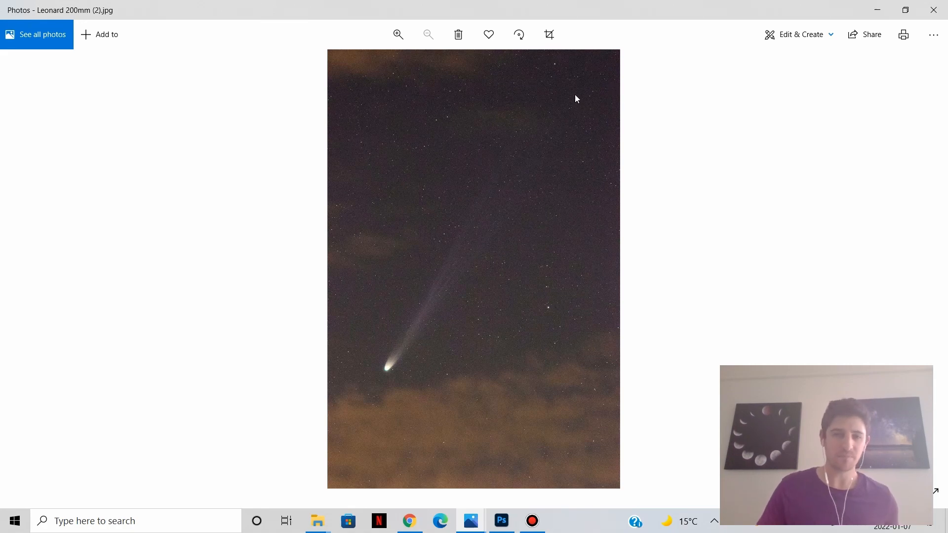
pyautogui.moveTo(595, 104)
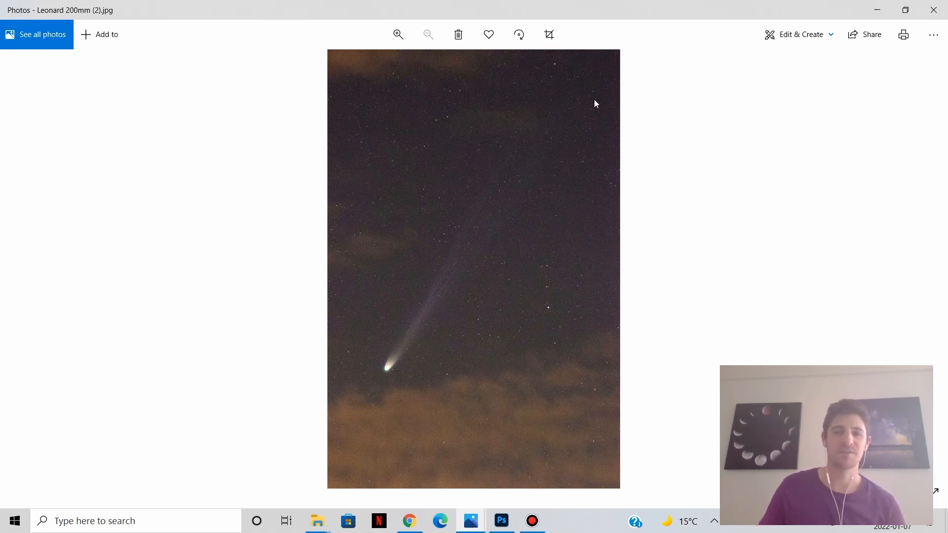
pyautogui.moveTo(576, 86)
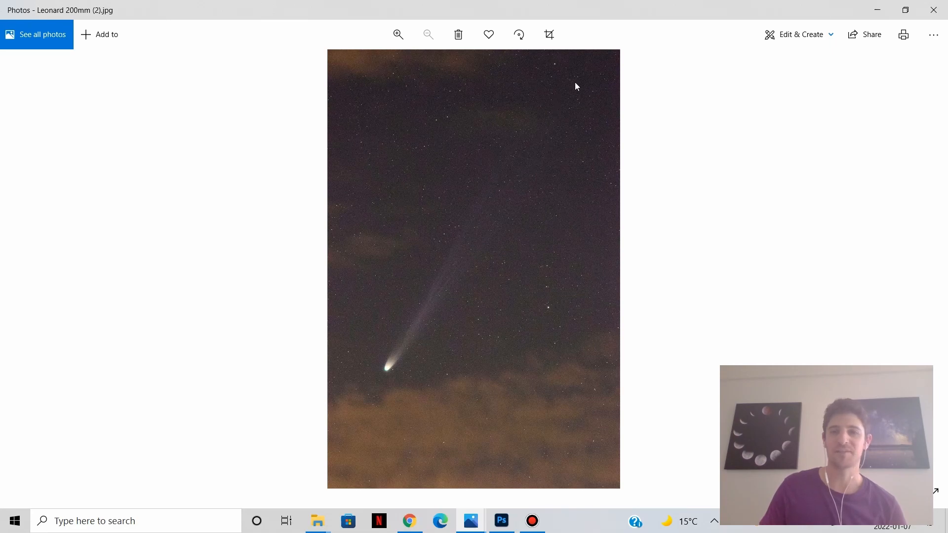
# Magnify to about 116% on the comet's grainy star field, then pull back to around 72%
pyautogui.click(398, 35)
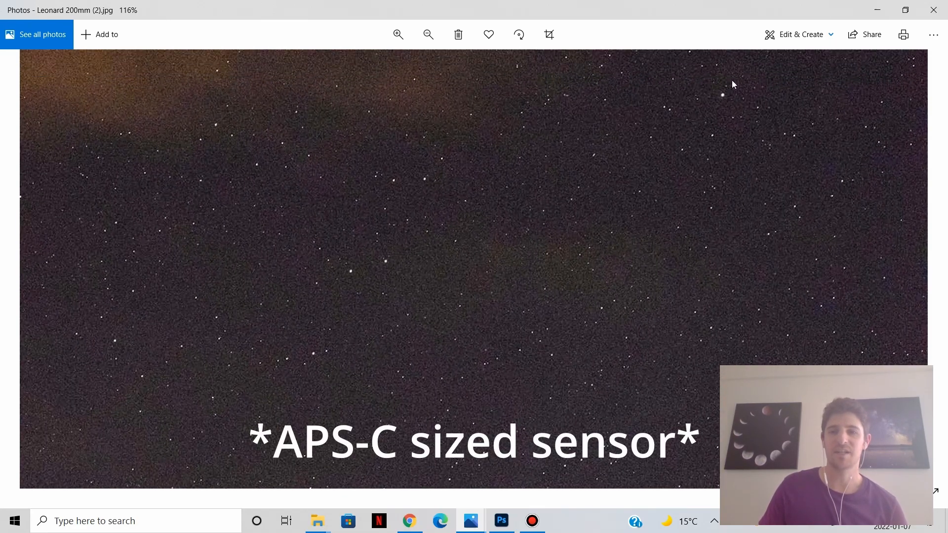
pyautogui.moveTo(836, 129)
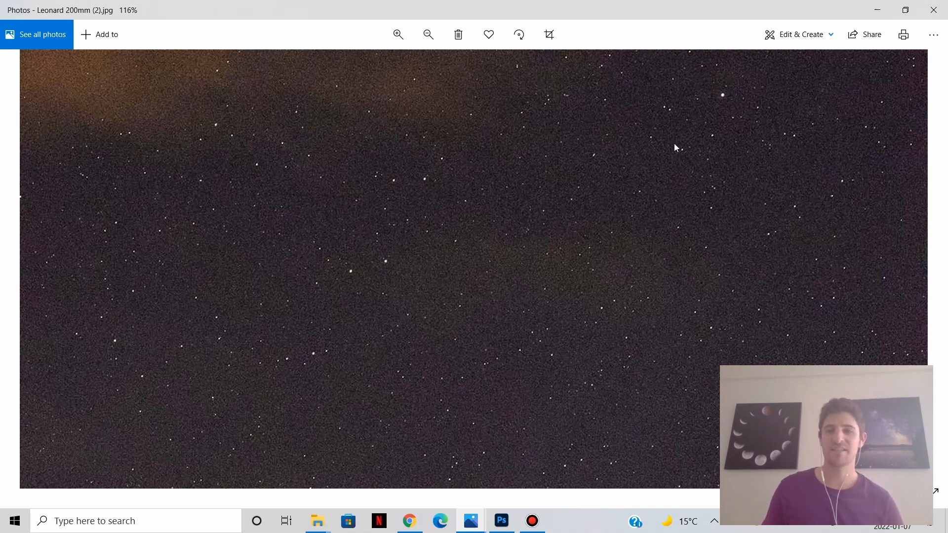
pyautogui.click(428, 34)
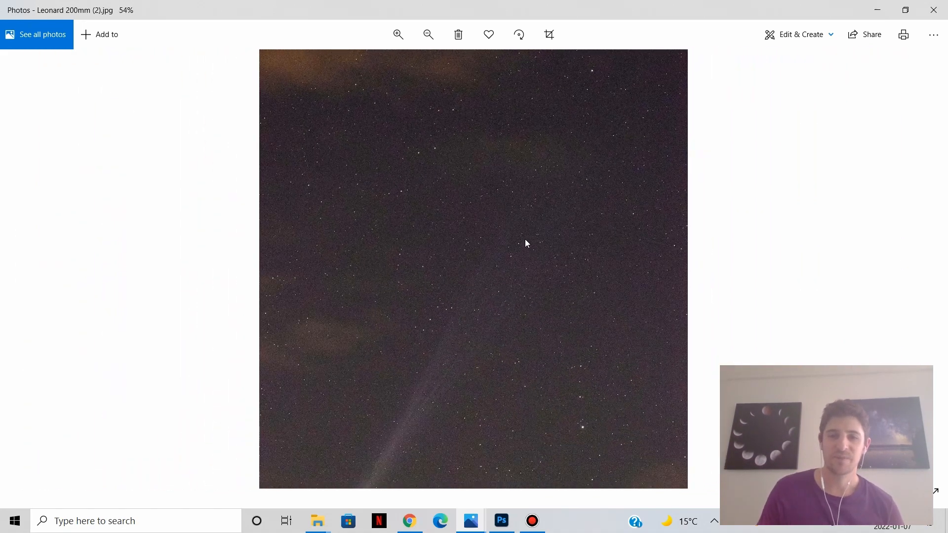
pyautogui.click(397, 33)
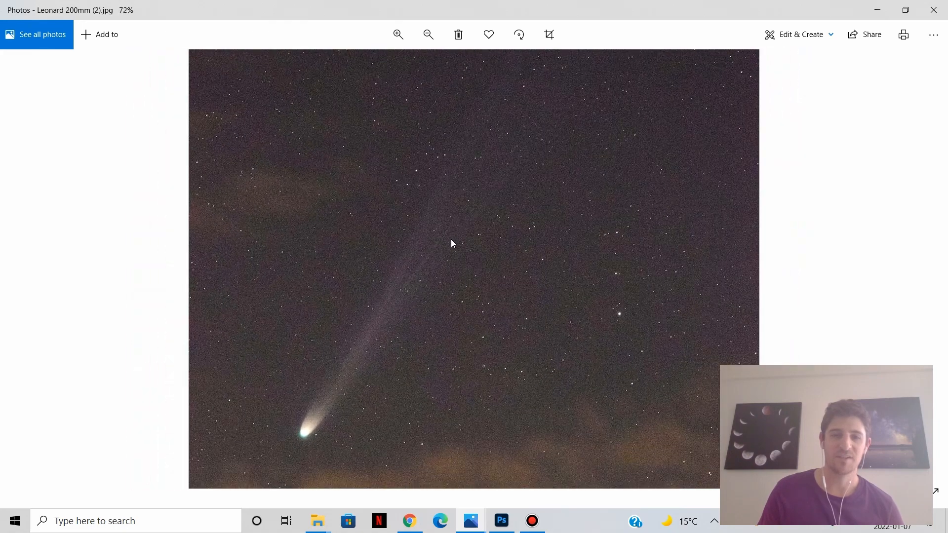
pyautogui.click(428, 35)
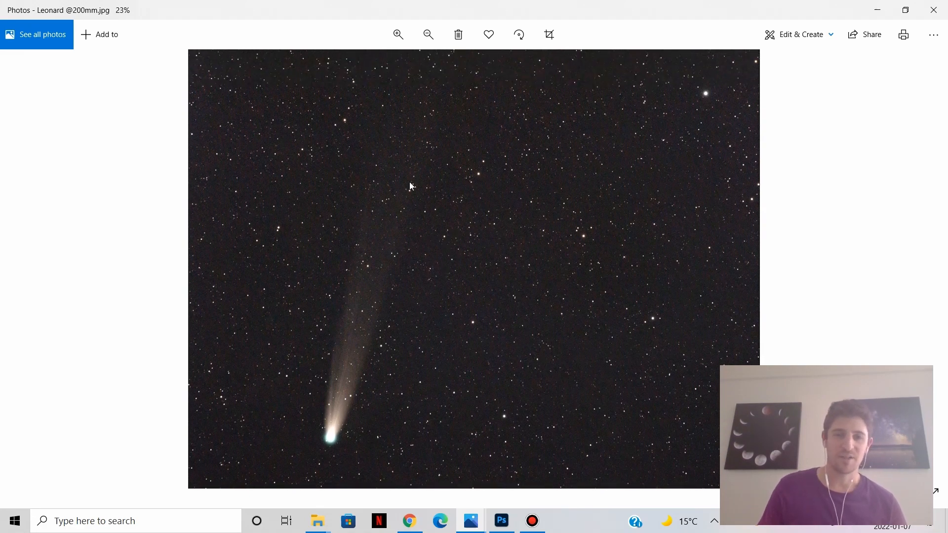
pyautogui.moveTo(390, 179)
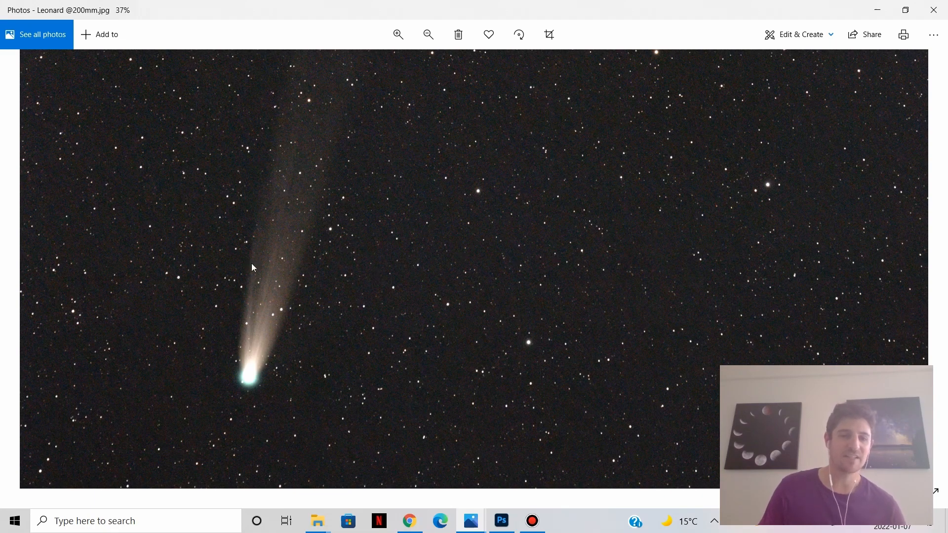
pyautogui.moveTo(343, 312)
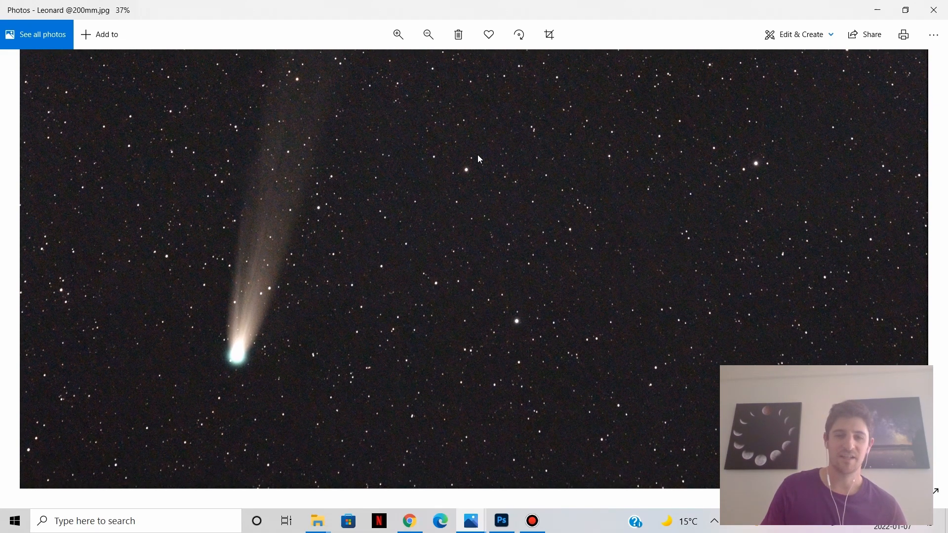
pyautogui.click(428, 35)
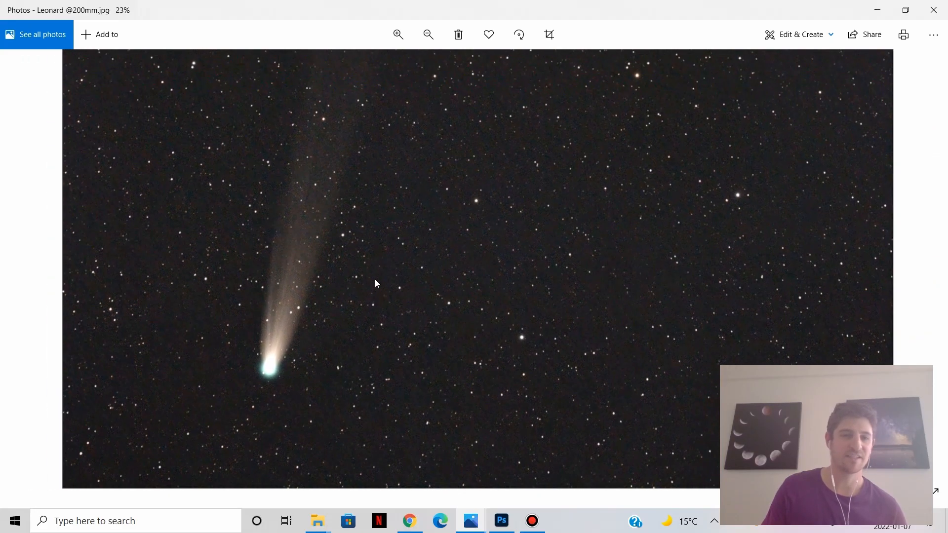
pyautogui.click(427, 35)
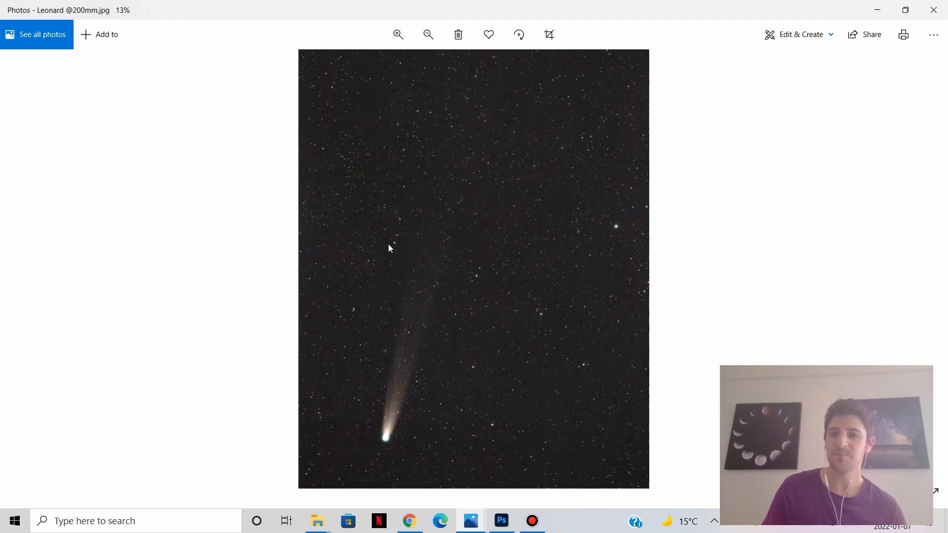
pyautogui.click(398, 34)
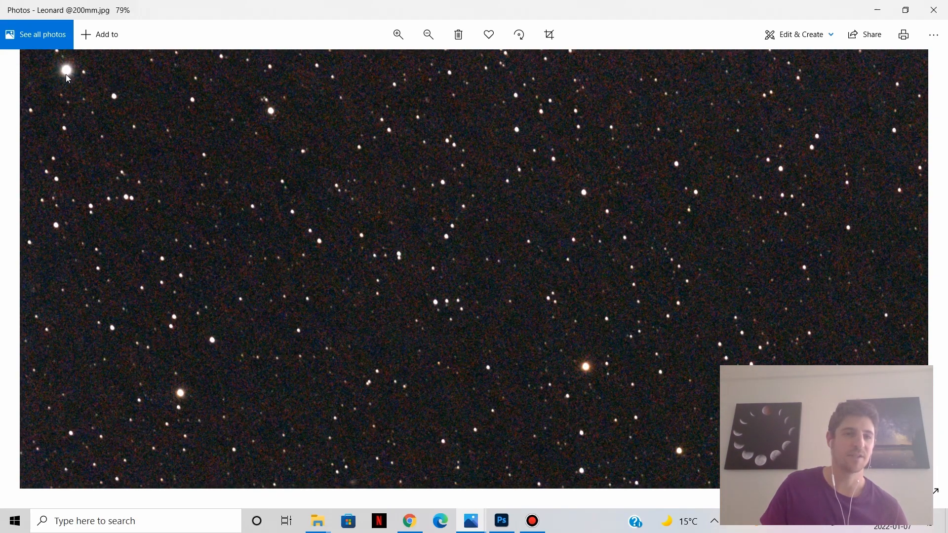
pyautogui.moveTo(171, 192)
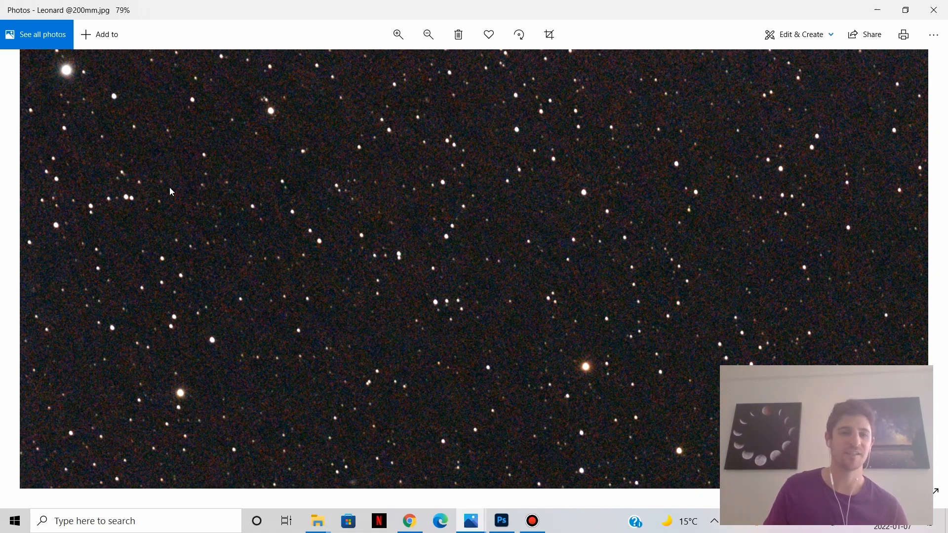
pyautogui.click(428, 35)
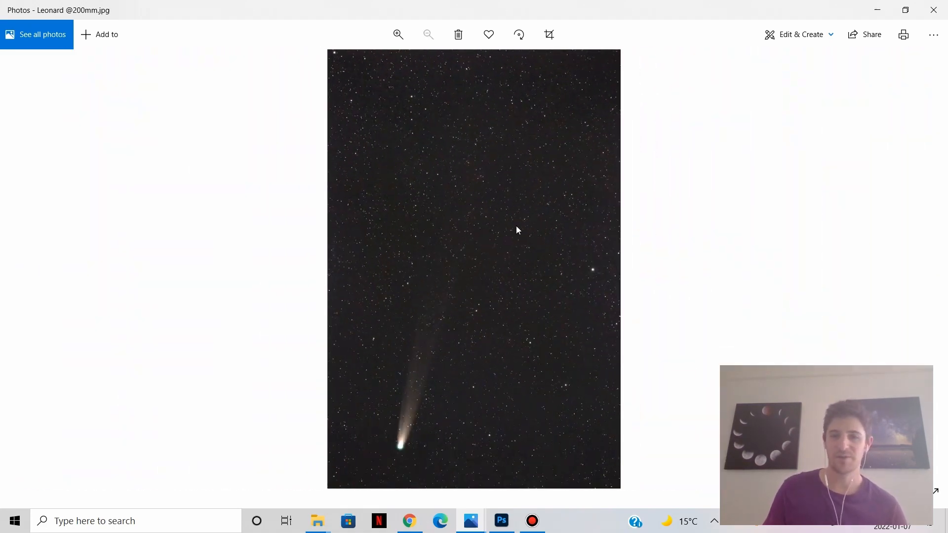
pyautogui.moveTo(470, 520)
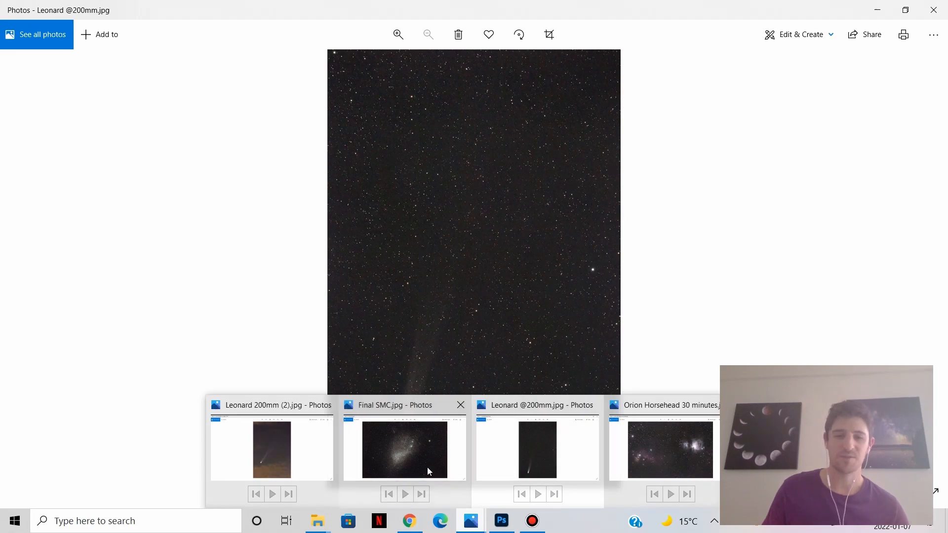
# Show Orion Horsehead 30 minutes.jpg fitted to the window with both nebulae in frame
pyautogui.click(662, 450)
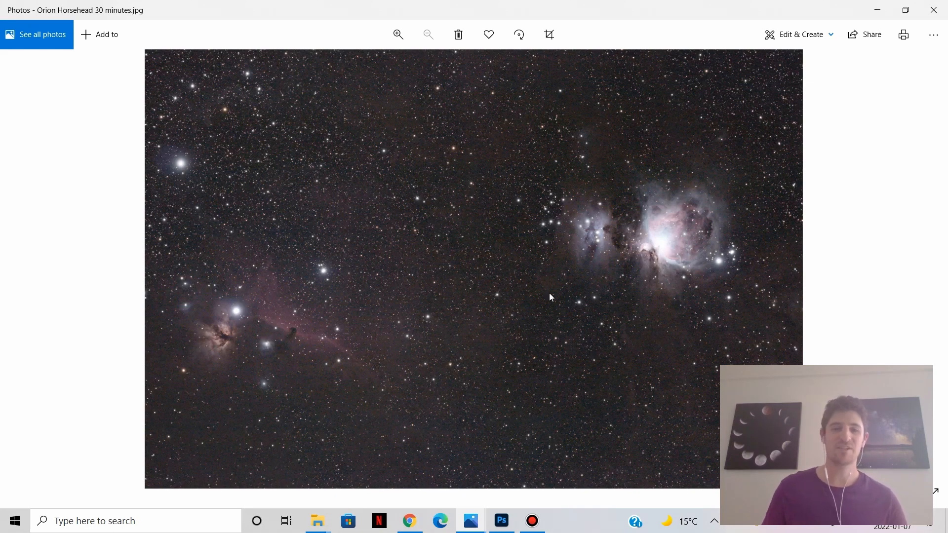
pyautogui.moveTo(839, 192)
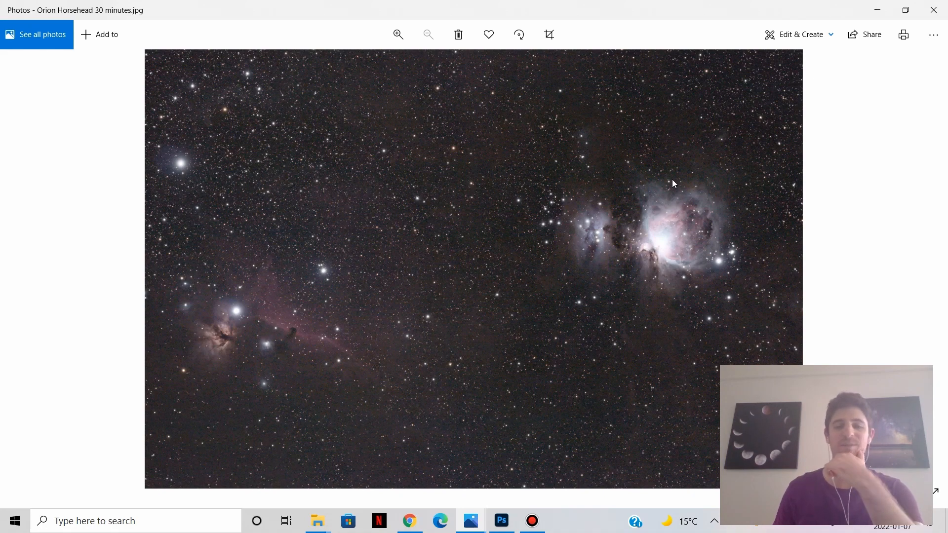
pyautogui.moveTo(613, 231)
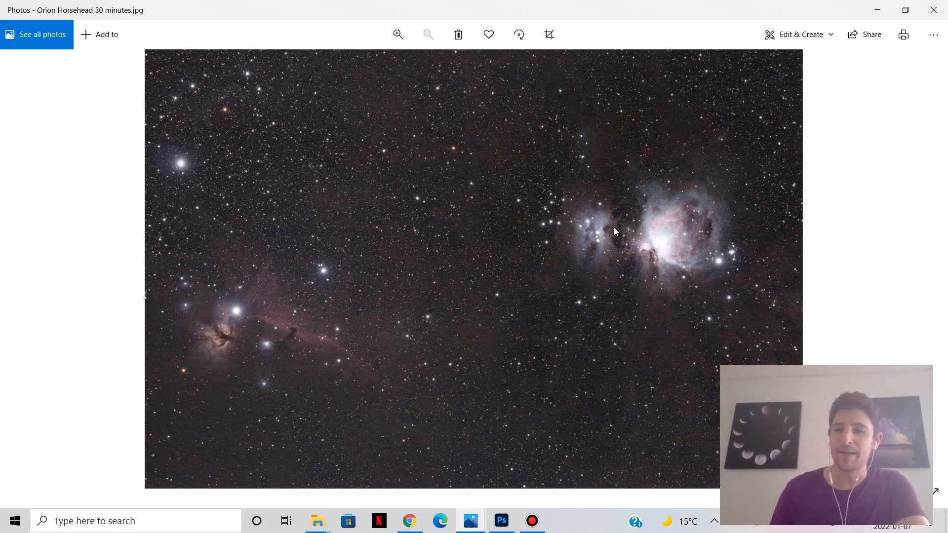
pyautogui.moveTo(541, 265)
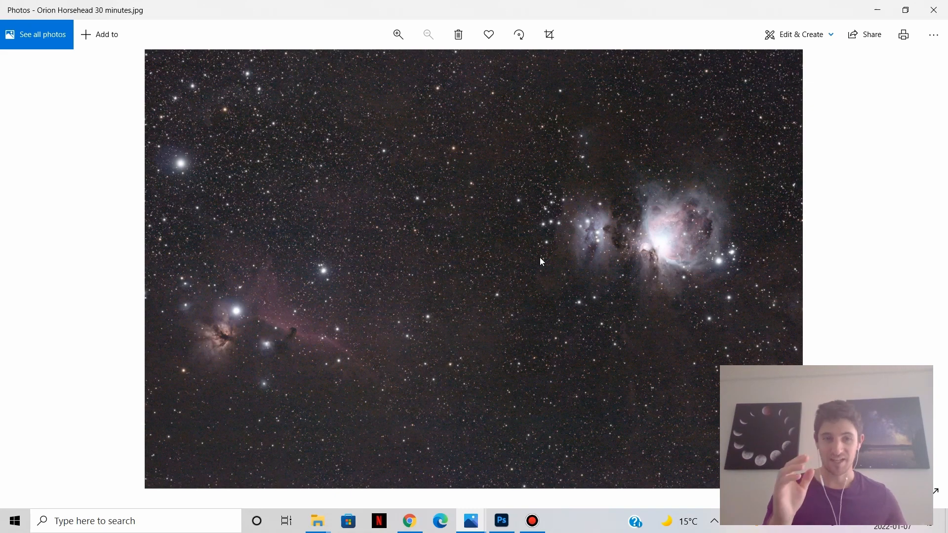
pyautogui.moveTo(549, 314)
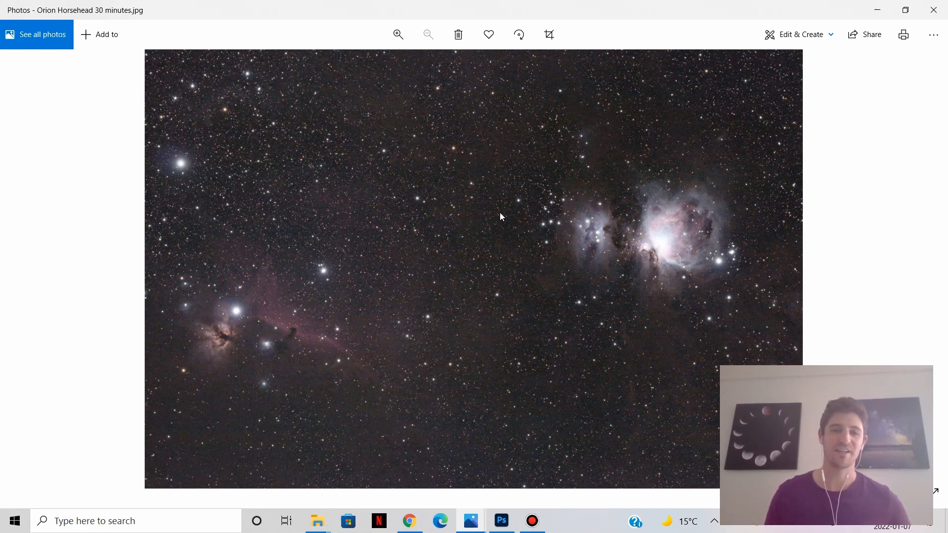
pyautogui.moveTo(498, 208)
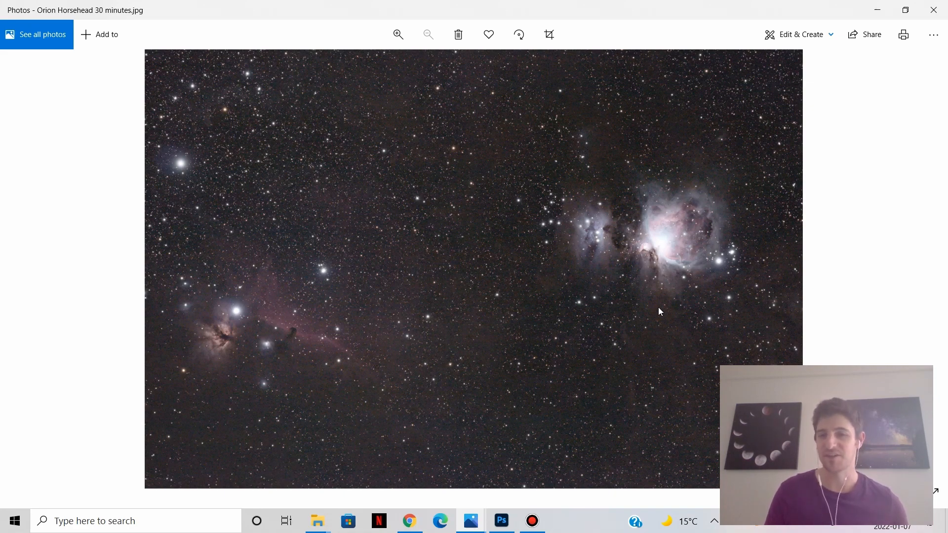
pyautogui.moveTo(682, 300)
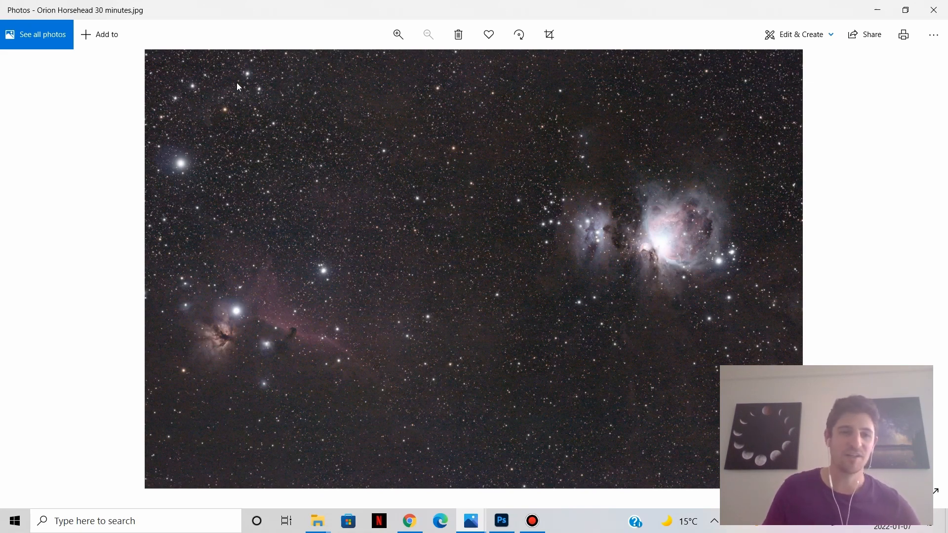
pyautogui.moveTo(199, 128)
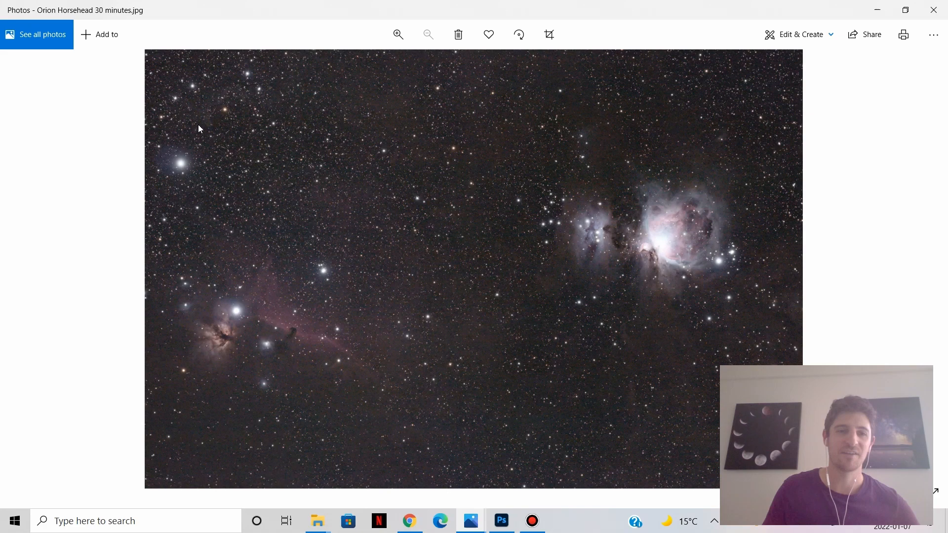
pyautogui.click(398, 34)
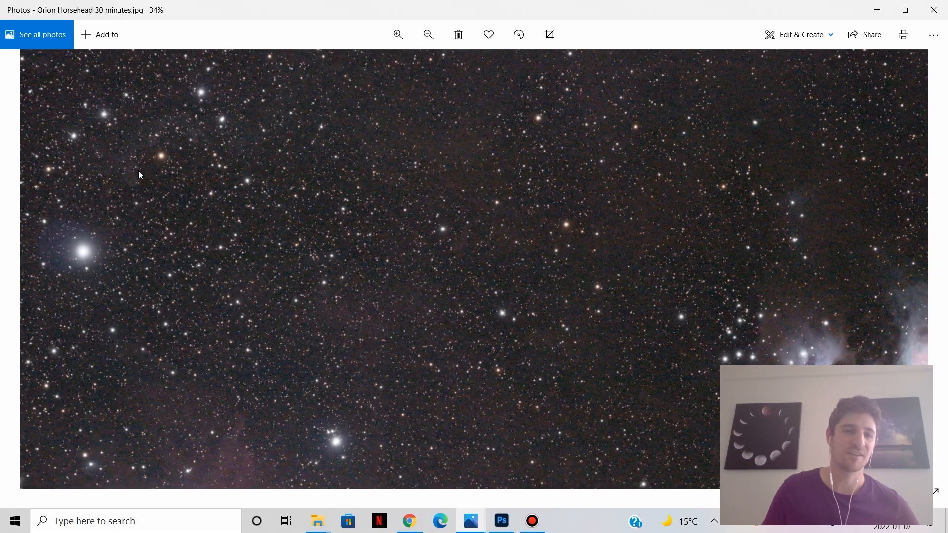
pyautogui.moveTo(227, 222)
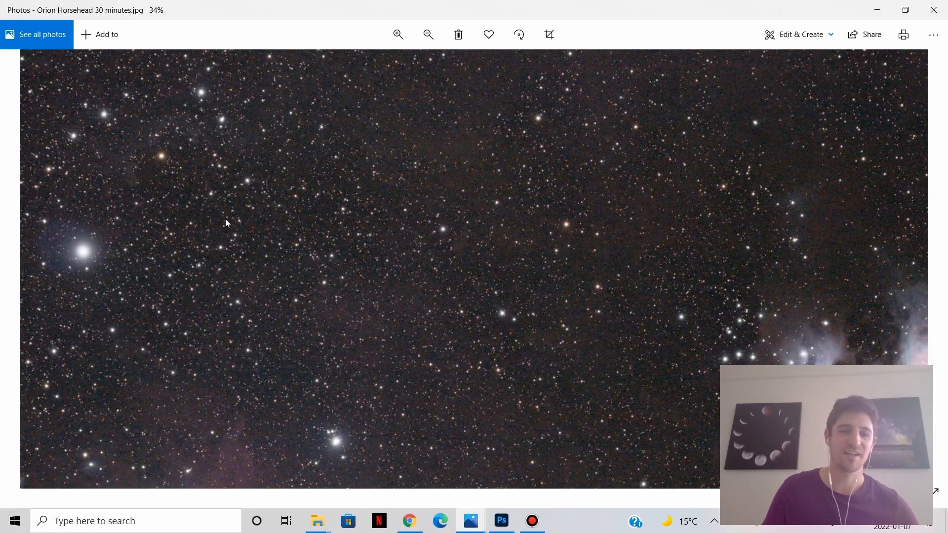
pyautogui.click(427, 35)
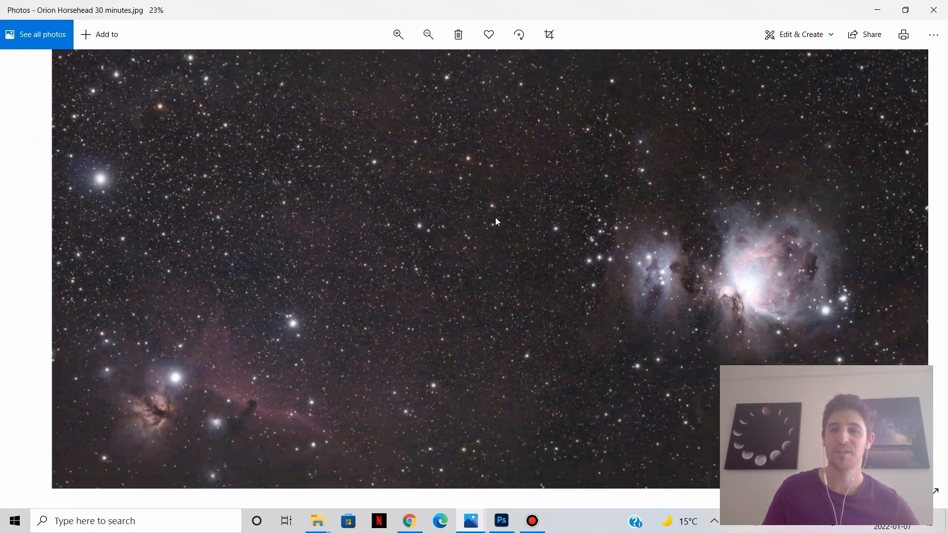
pyautogui.click(397, 35)
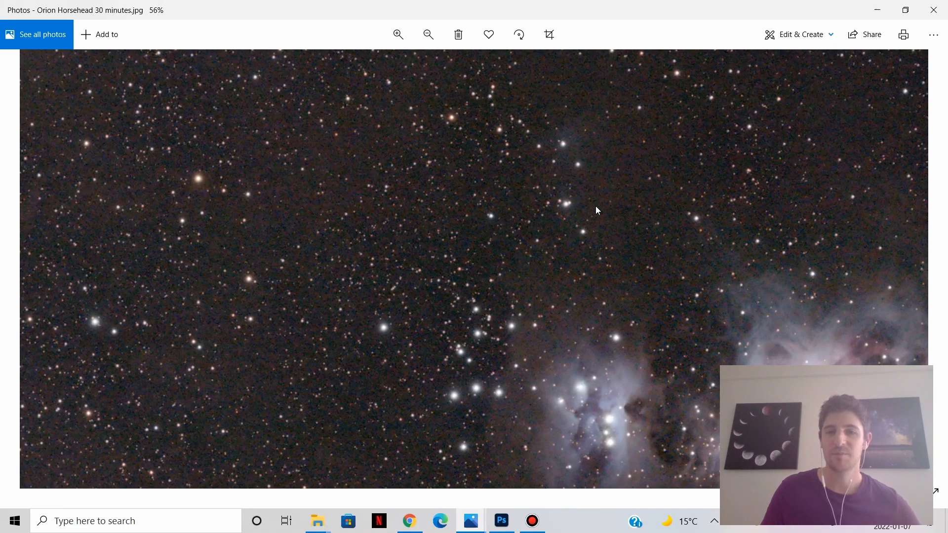
pyautogui.click(428, 34)
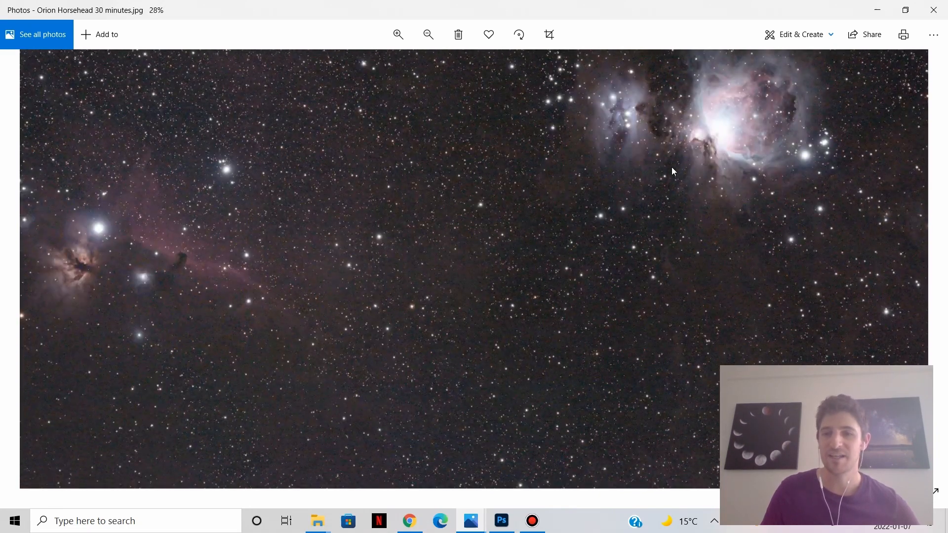
pyautogui.click(398, 34)
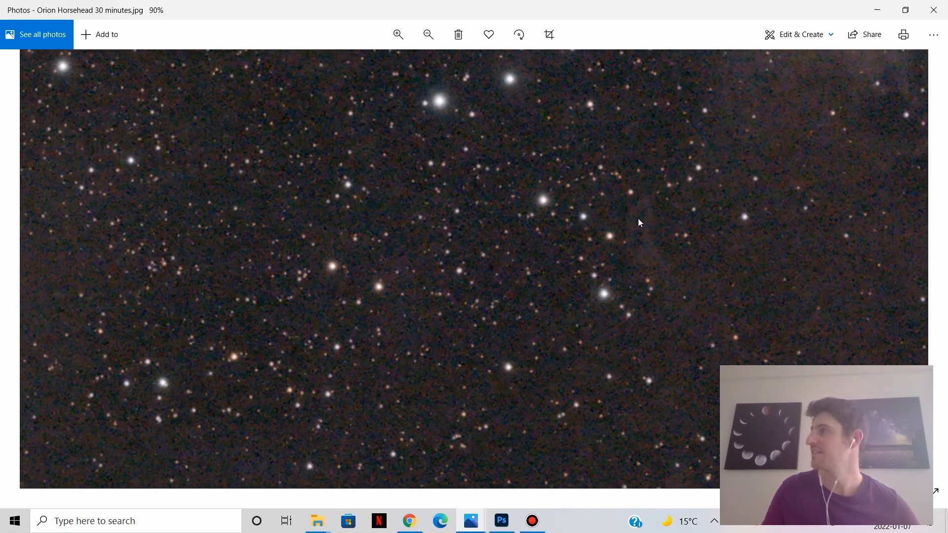
pyautogui.click(428, 35)
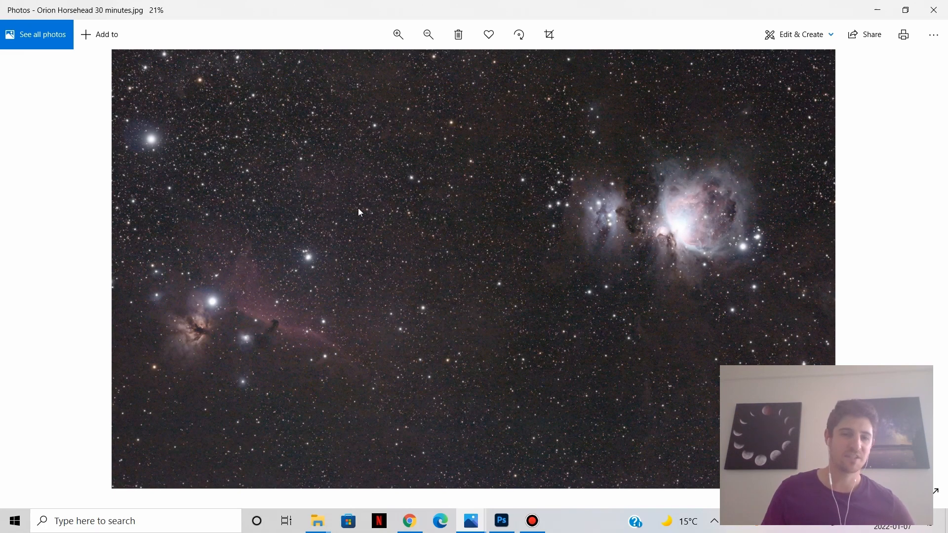
pyautogui.moveTo(238, 277)
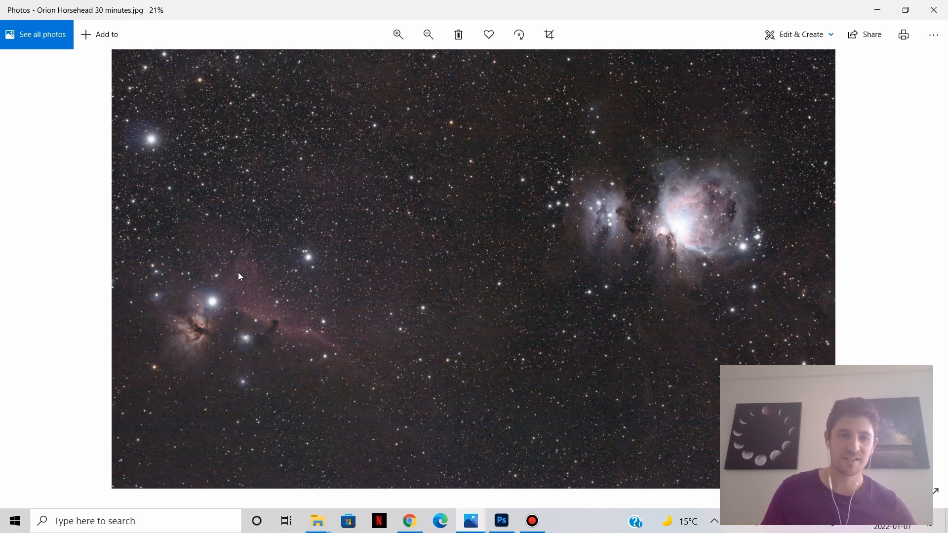
pyautogui.moveTo(353, 272)
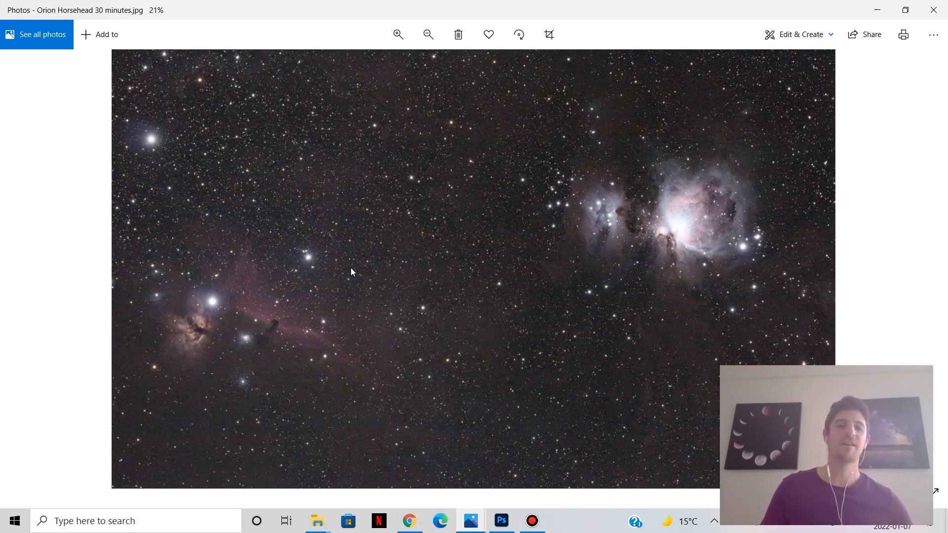
pyautogui.moveTo(339, 237)
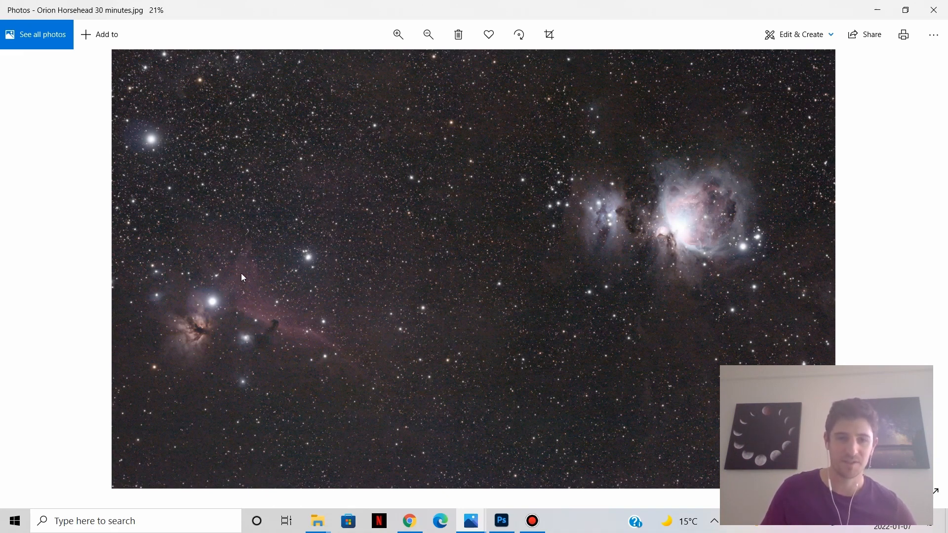
pyautogui.click(398, 35)
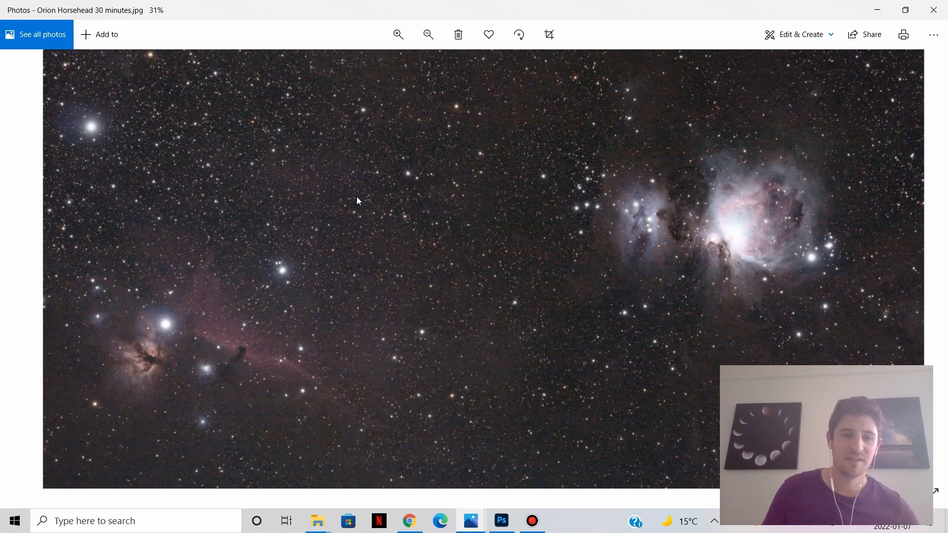
pyautogui.click(398, 34)
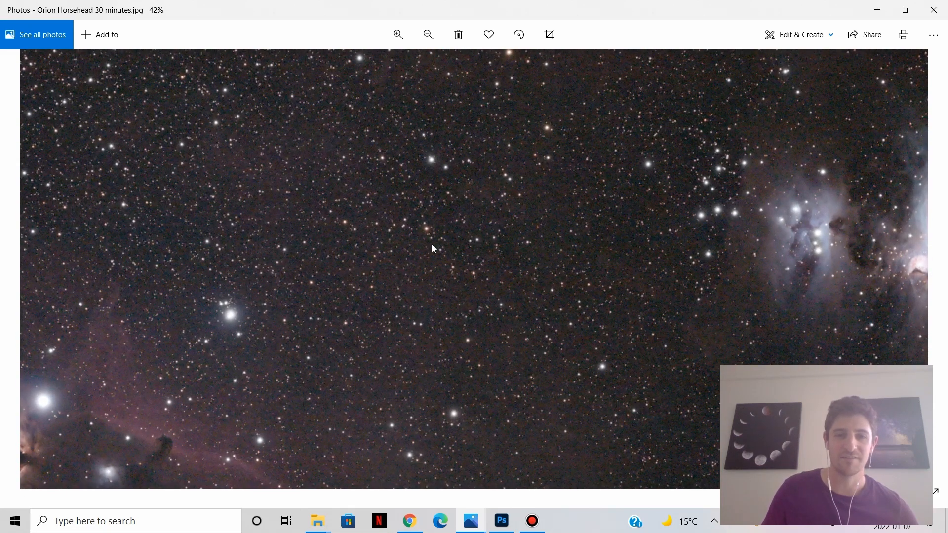
pyautogui.moveTo(353, 282)
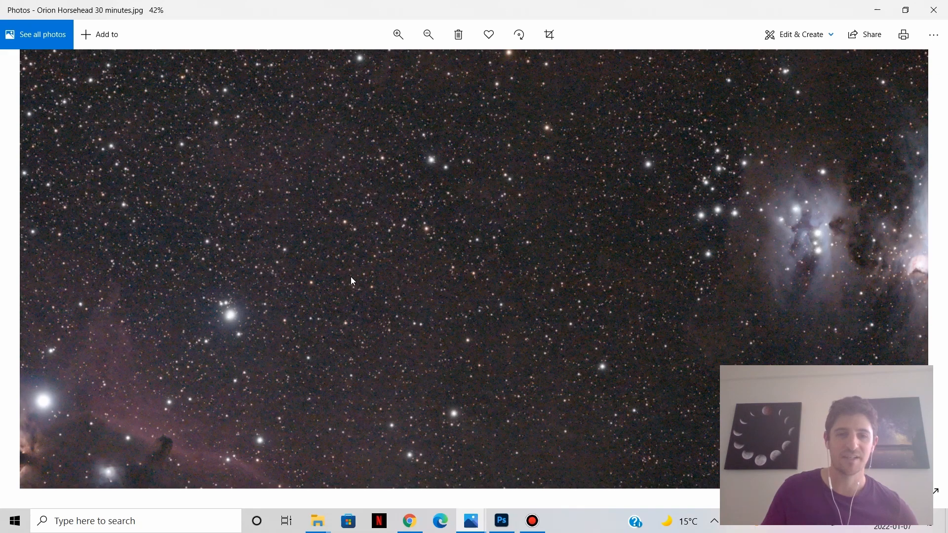
pyautogui.click(428, 34)
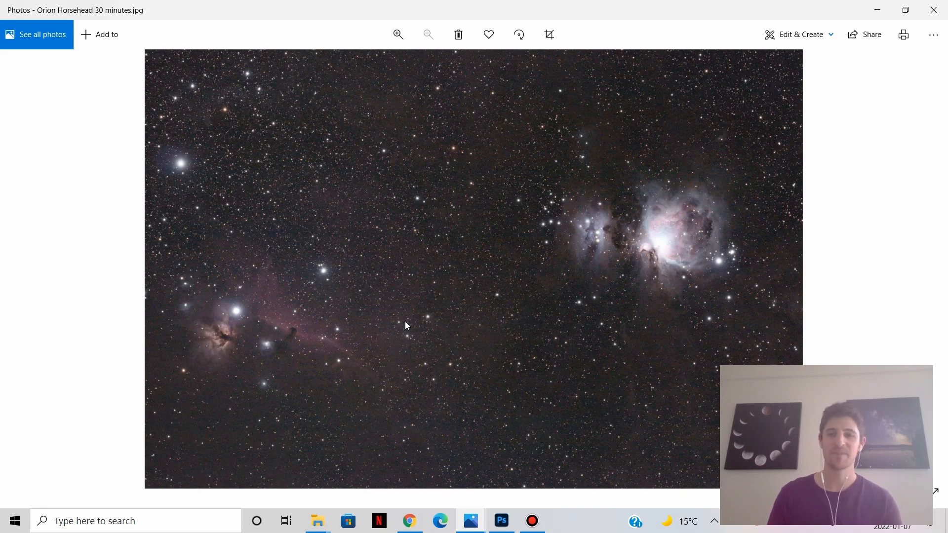
pyautogui.moveTo(480, 118)
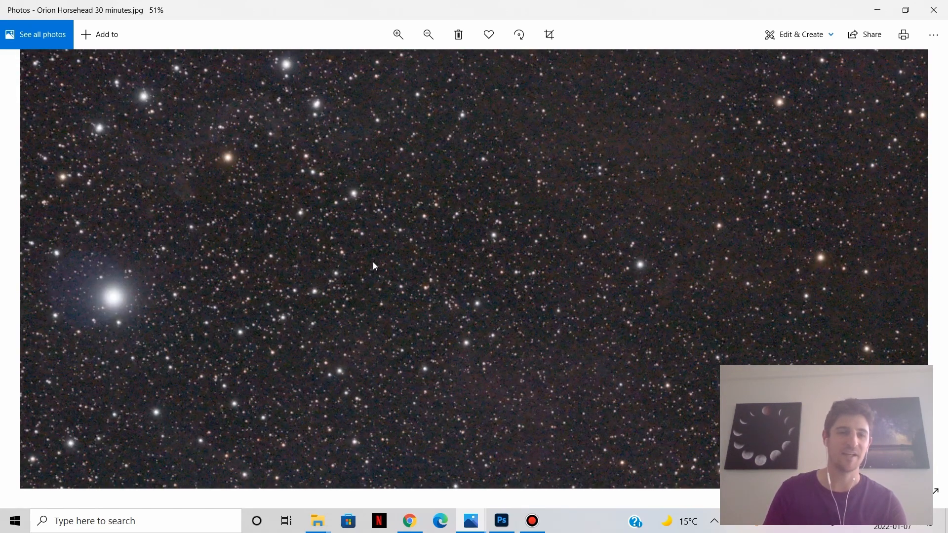
pyautogui.moveTo(348, 252)
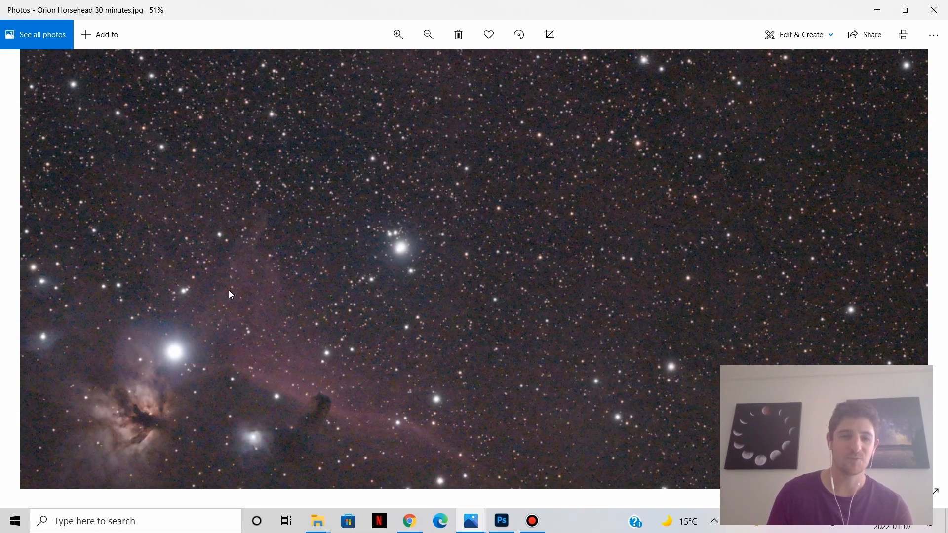
pyautogui.click(428, 34)
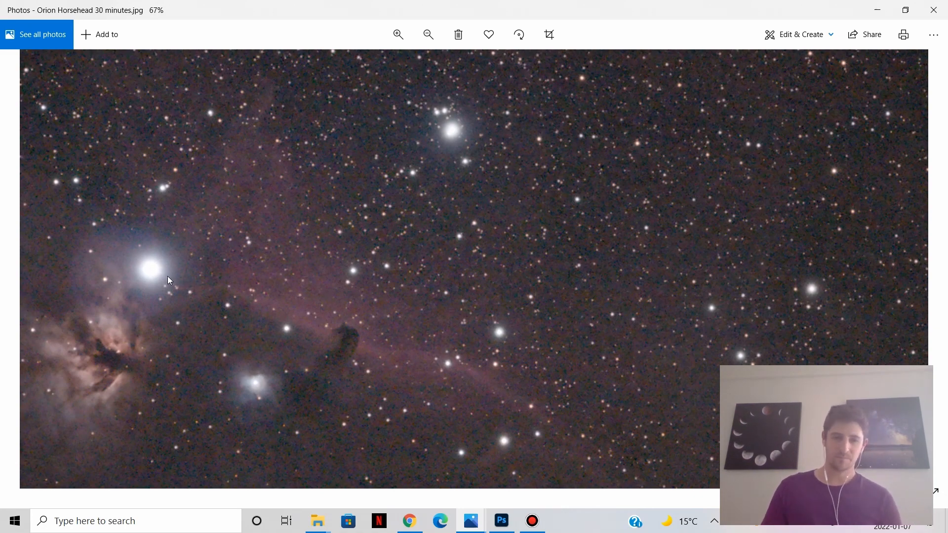
pyautogui.moveTo(135, 247)
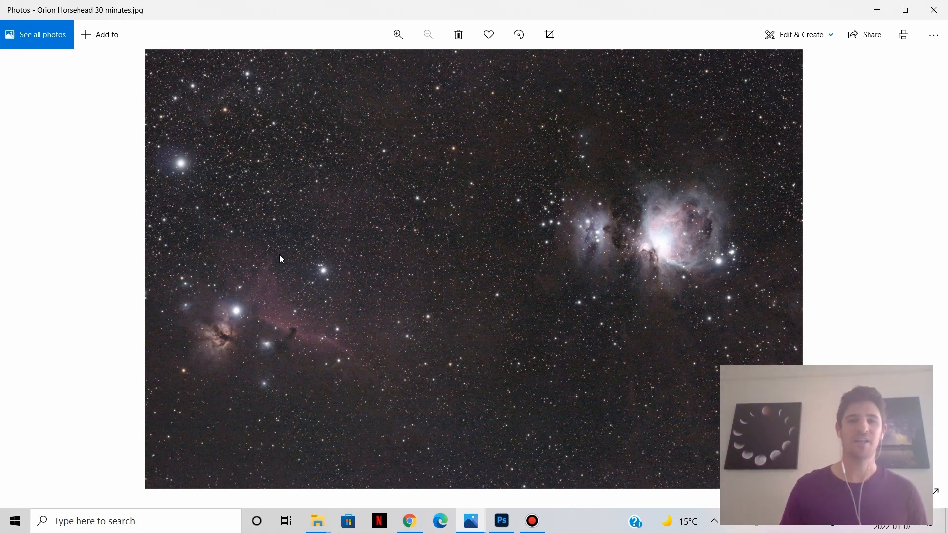
pyautogui.moveTo(254, 294)
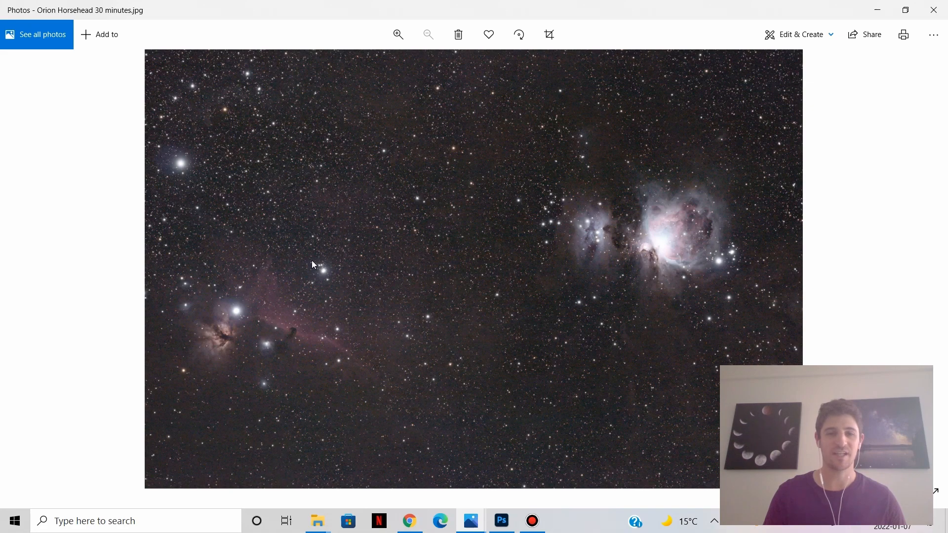
pyautogui.moveTo(329, 273)
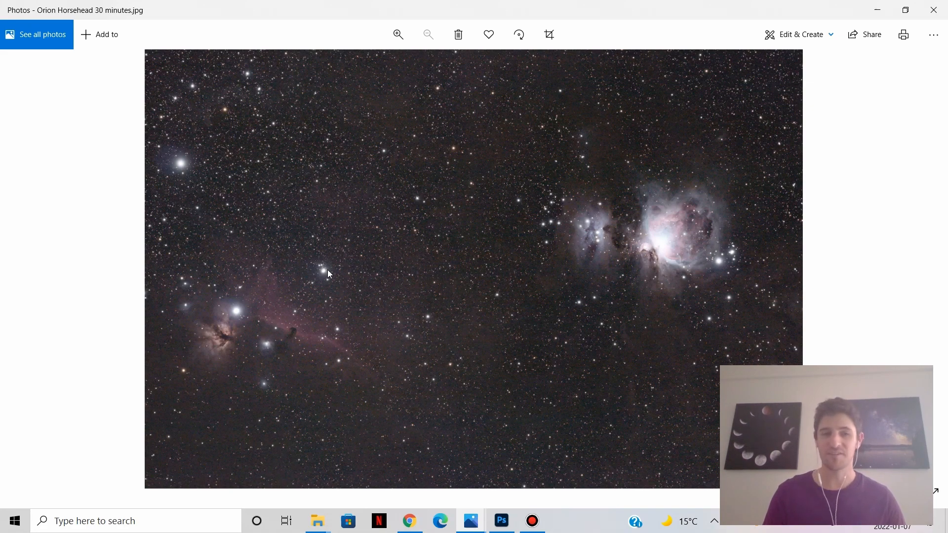
pyautogui.moveTo(250, 203)
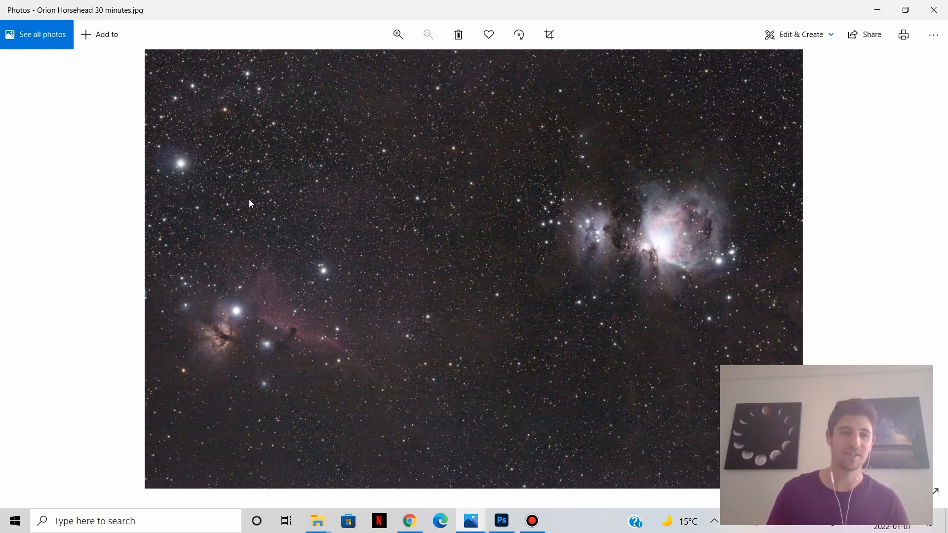
pyautogui.moveTo(236, 306)
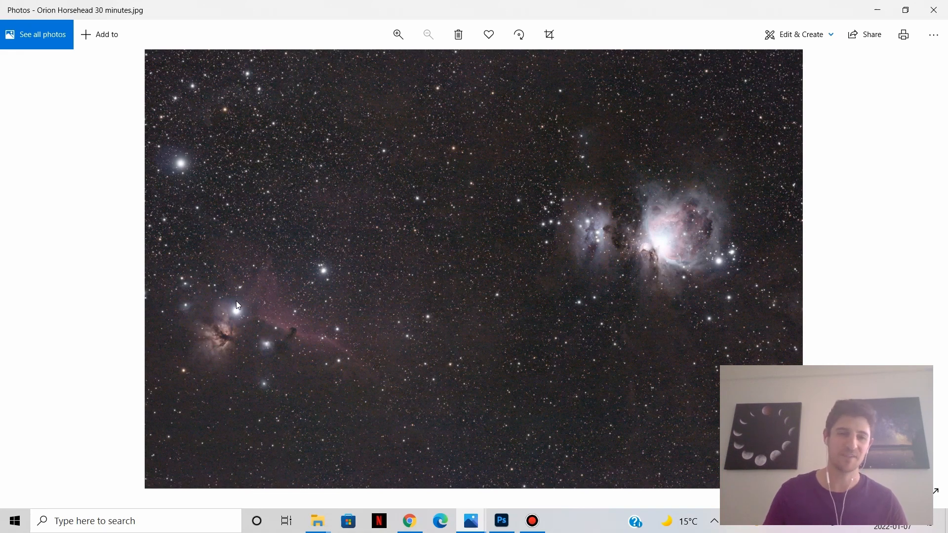
pyautogui.click(398, 34)
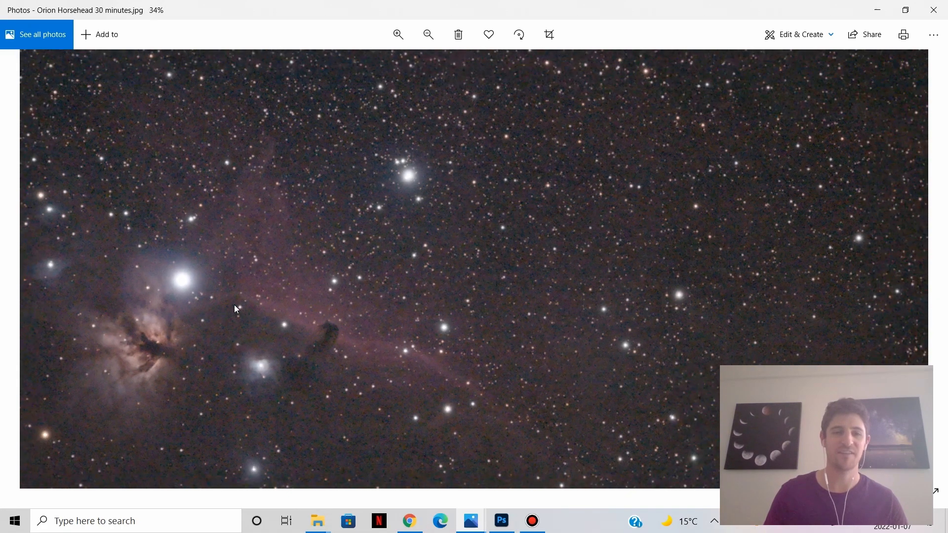
pyautogui.click(428, 35)
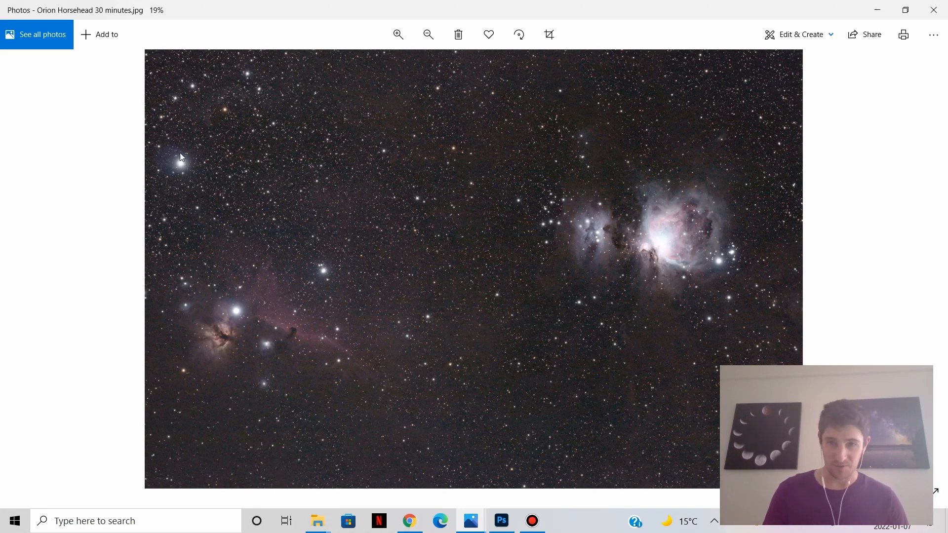
pyautogui.moveTo(222, 179)
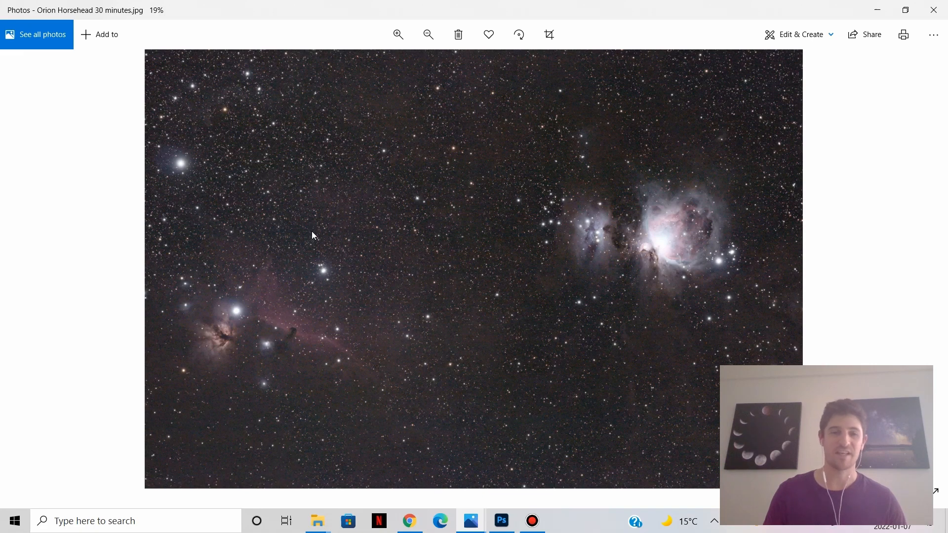
pyautogui.moveTo(413, 241)
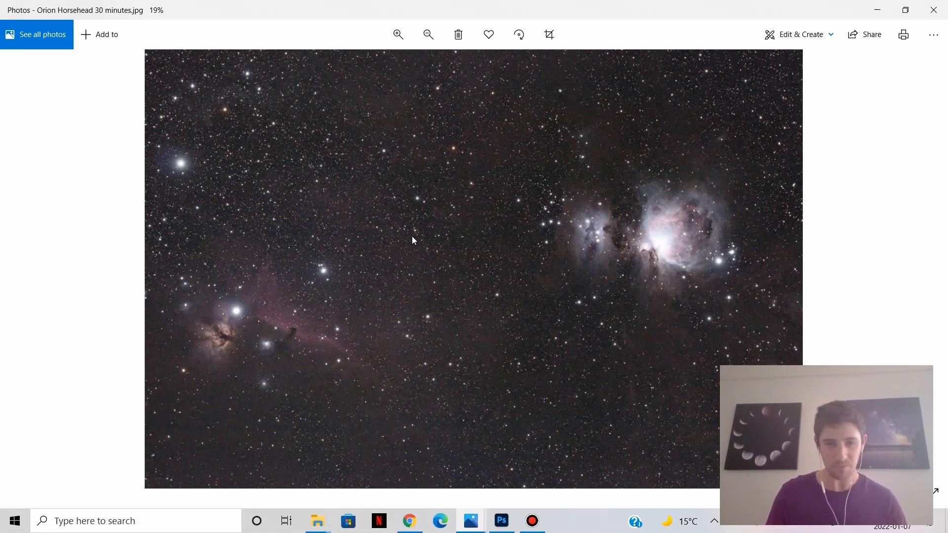
pyautogui.moveTo(576, 209)
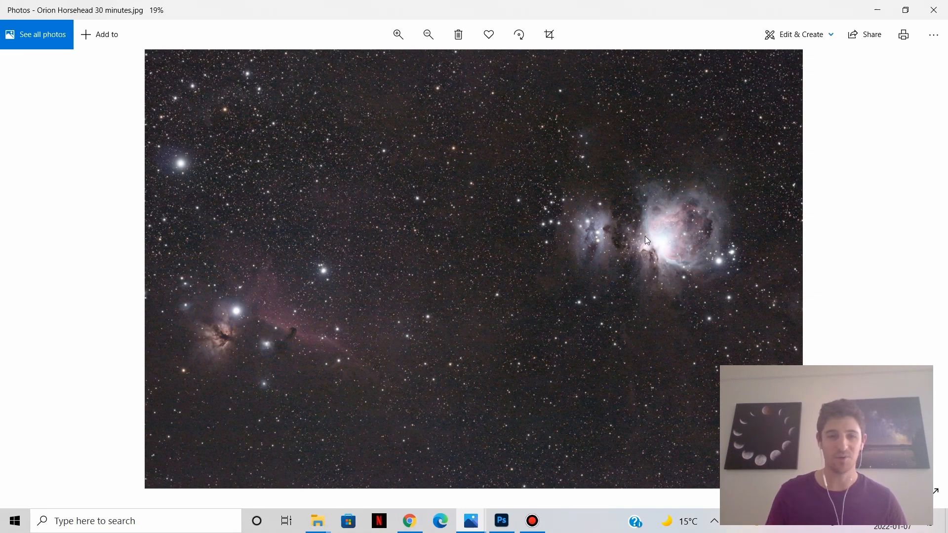
pyautogui.moveTo(570, 272)
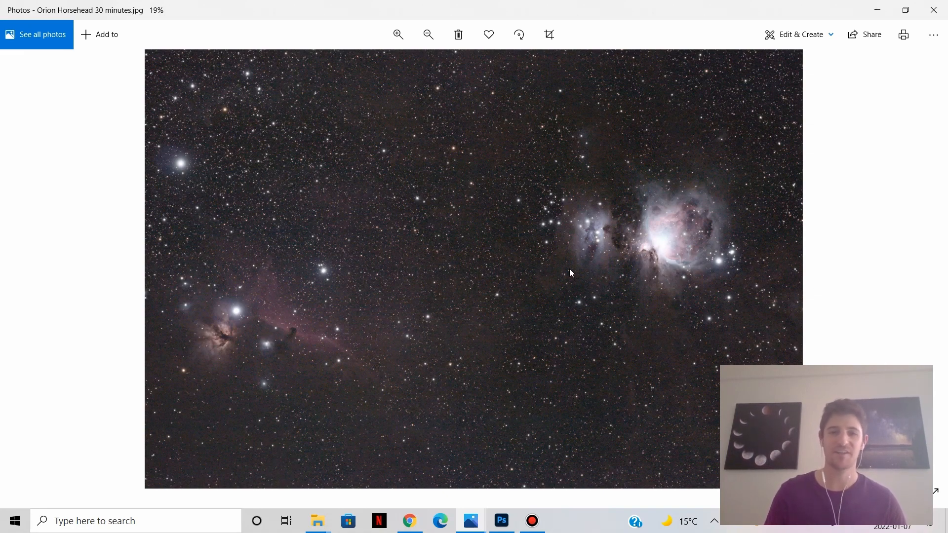
pyautogui.moveTo(477, 247)
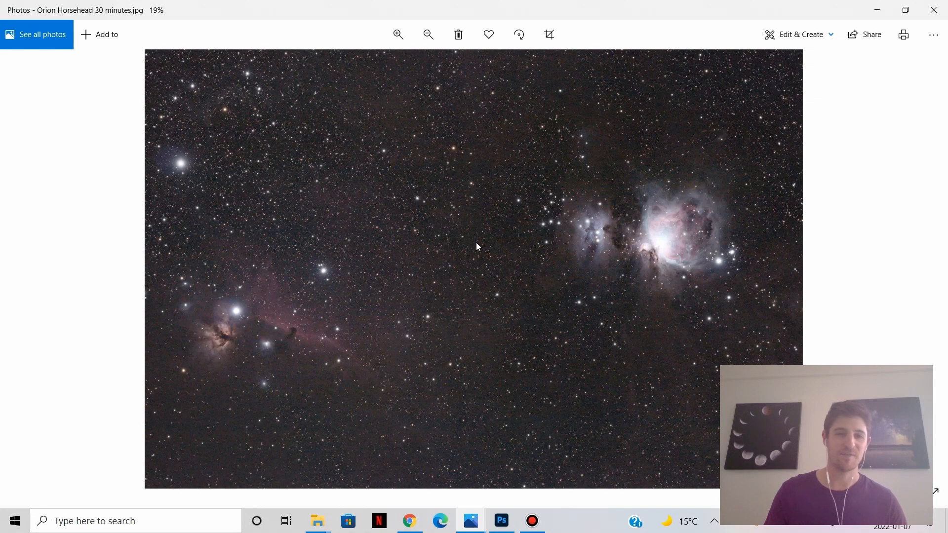
pyautogui.moveTo(433, 247)
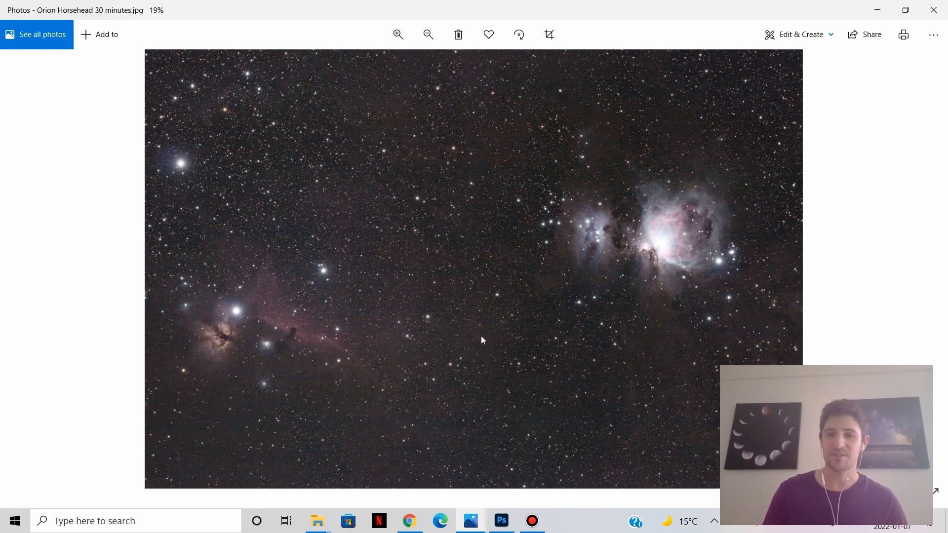
pyautogui.moveTo(662, 230)
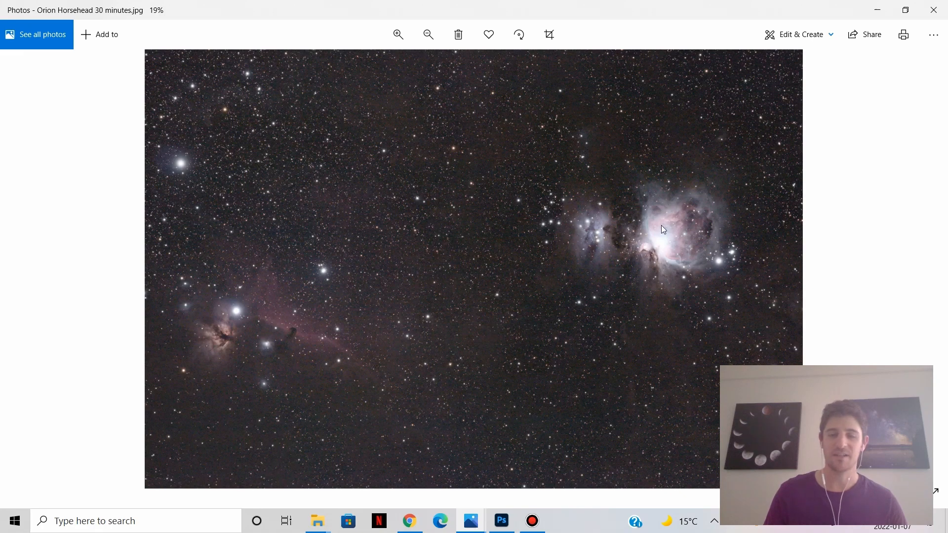
pyautogui.moveTo(652, 230)
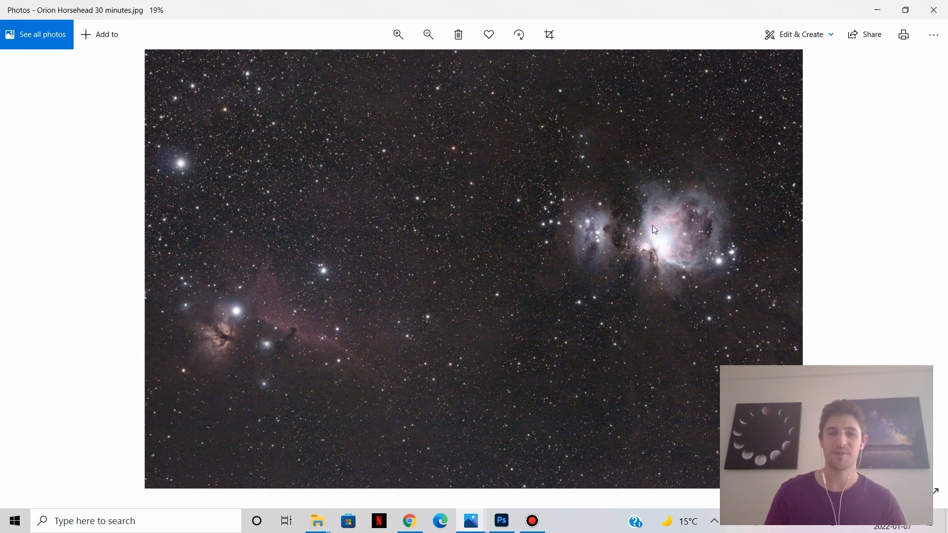
pyautogui.moveTo(528, 231)
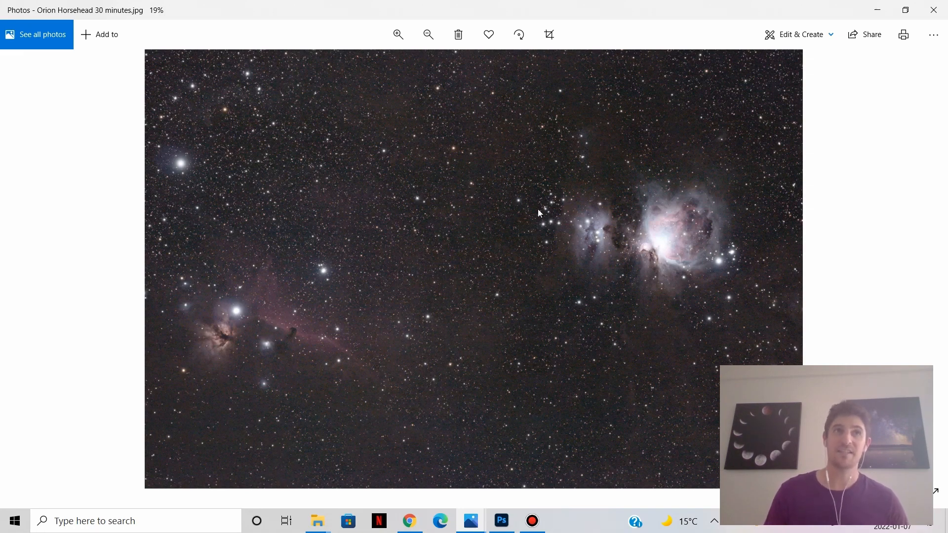
pyautogui.moveTo(484, 214)
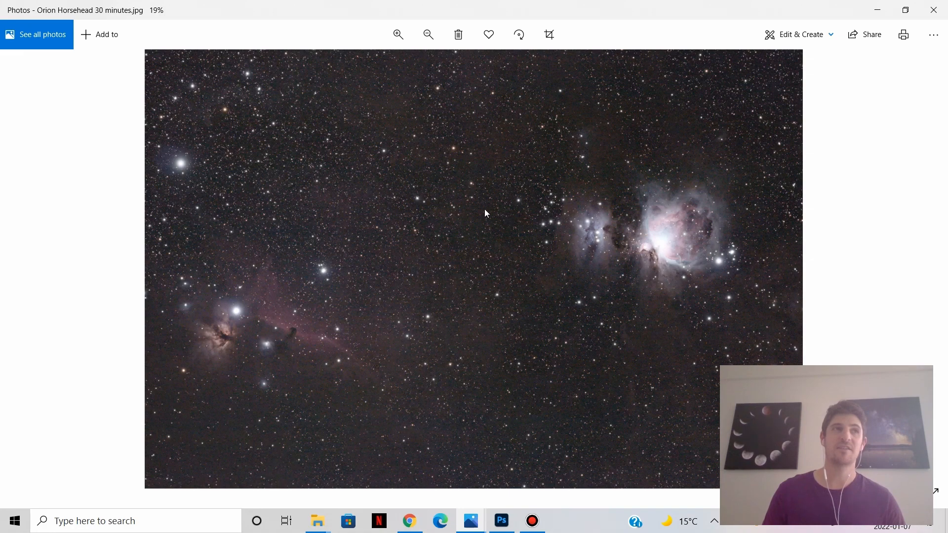
pyautogui.moveTo(518, 231)
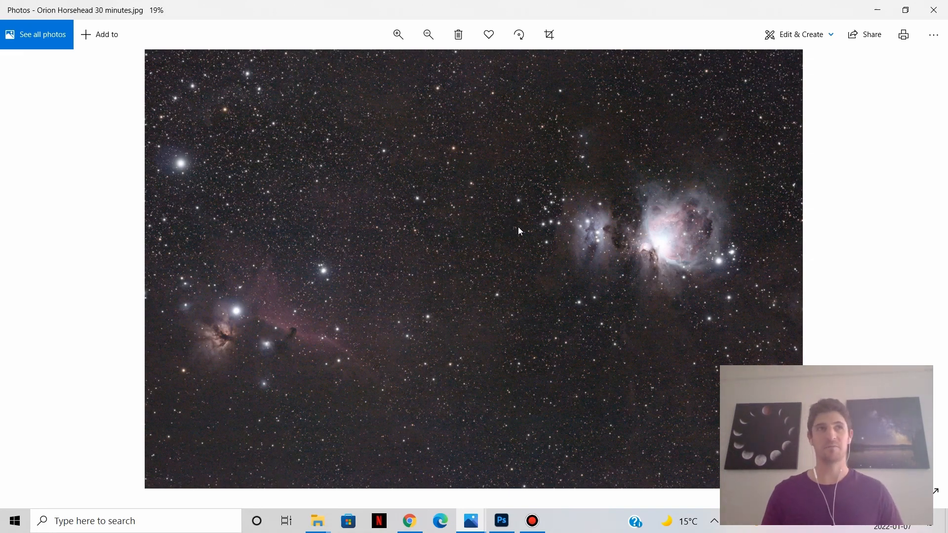
pyautogui.moveTo(521, 225)
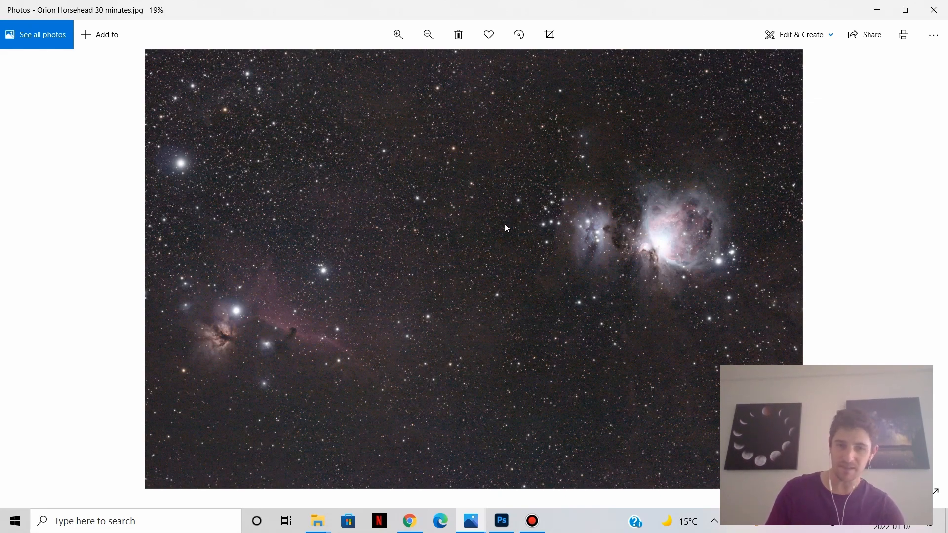
pyautogui.moveTo(543, 270)
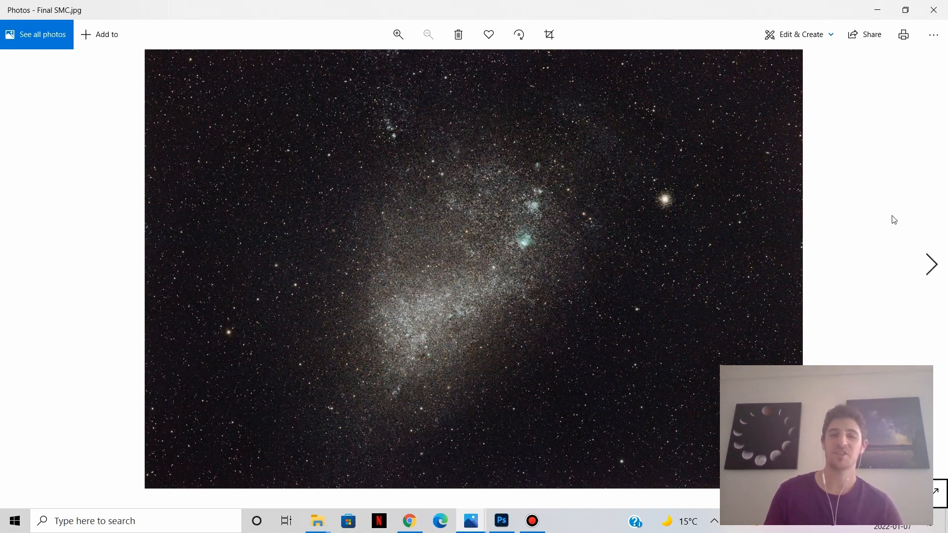
pyautogui.moveTo(608, 201)
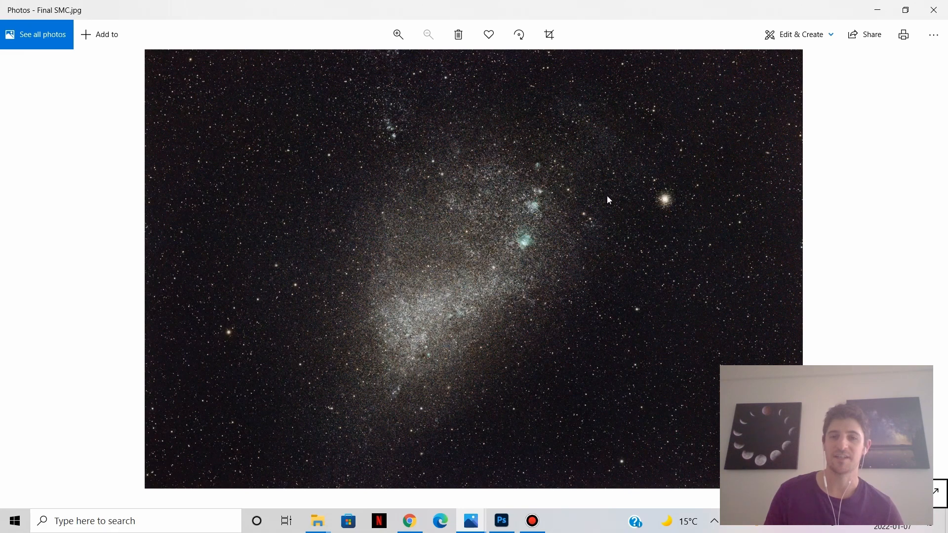
pyautogui.moveTo(801, 211)
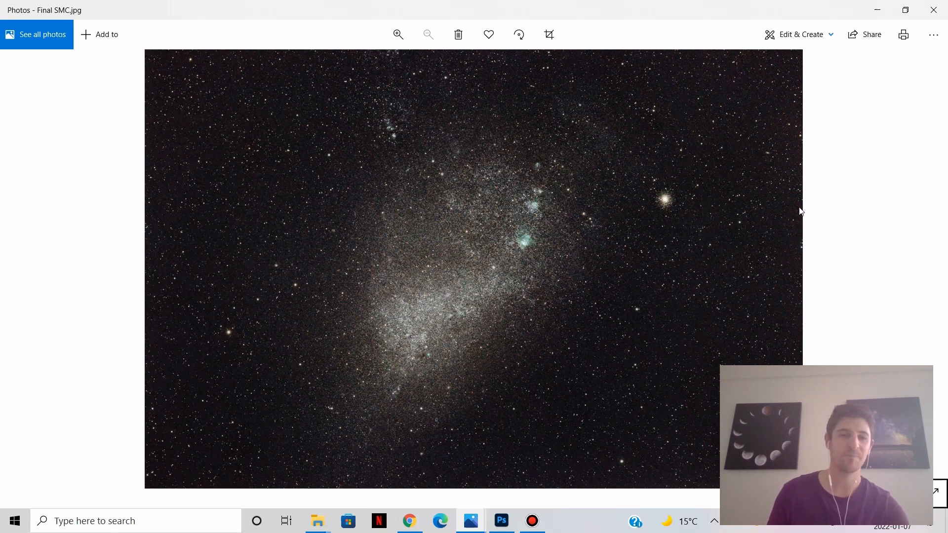
pyautogui.moveTo(540, 189)
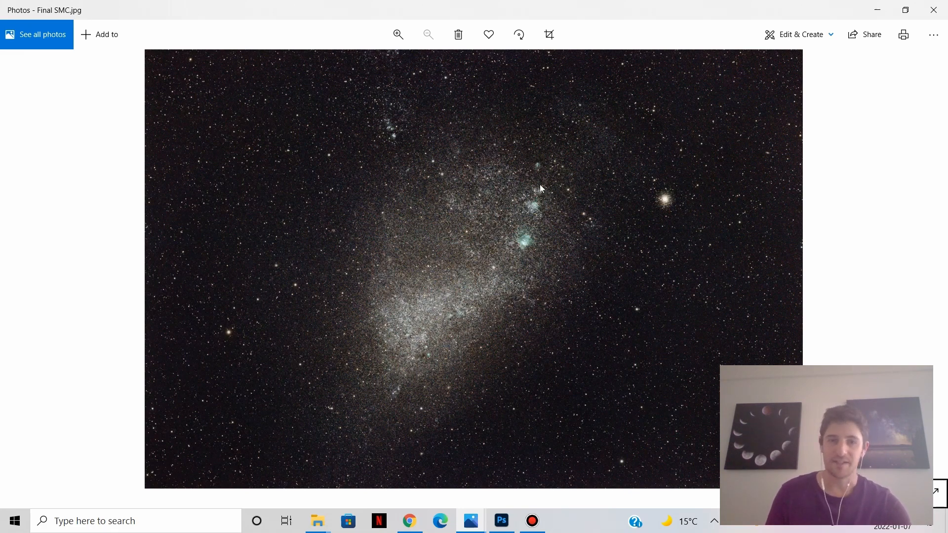
pyautogui.moveTo(519, 192)
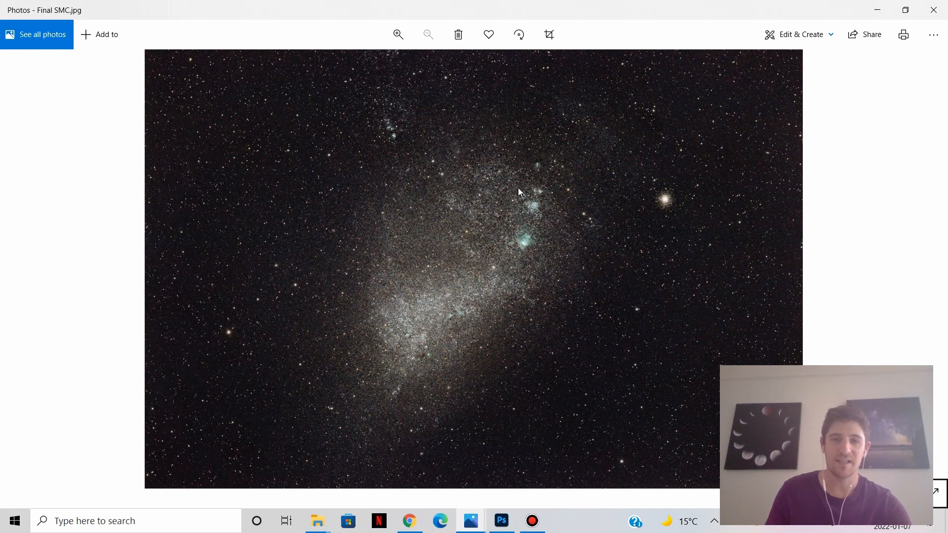
pyautogui.moveTo(537, 227)
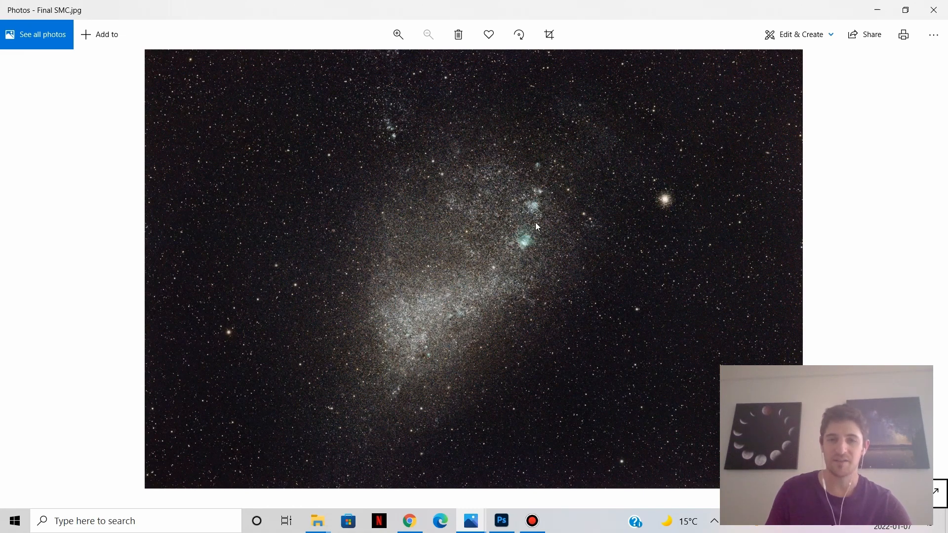
# Zoom in and out on Final SMC.jpg's glowing nebulae and the star cluster near the top
pyautogui.click(398, 35)
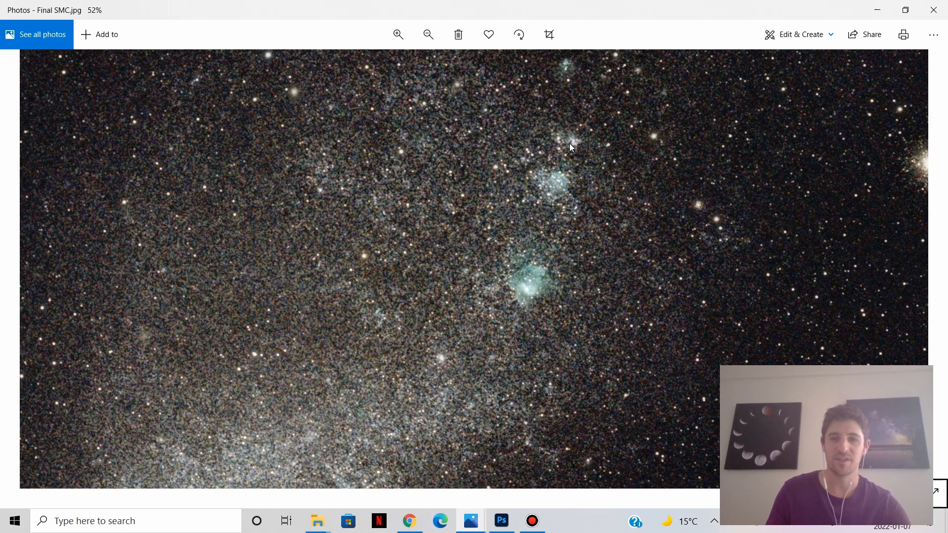
pyautogui.click(428, 34)
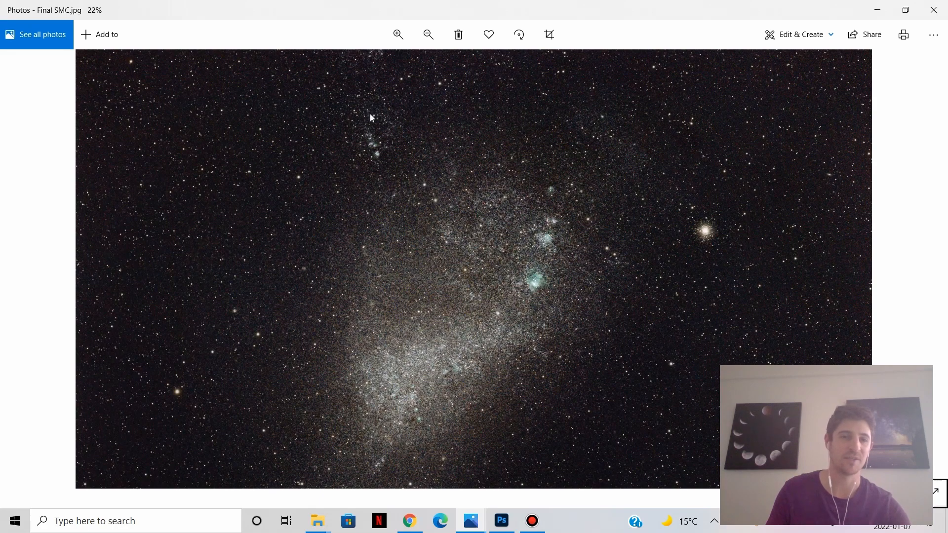
pyautogui.click(398, 35)
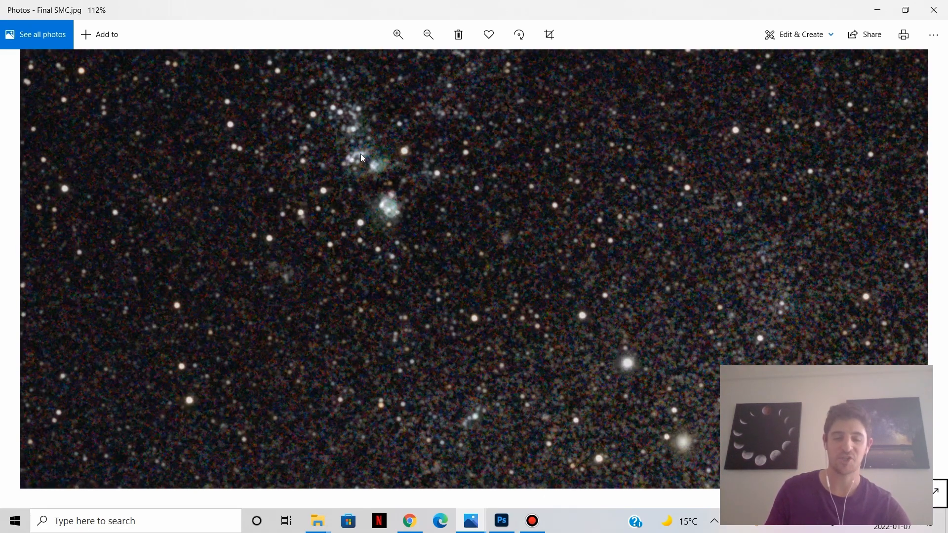
pyautogui.click(427, 34)
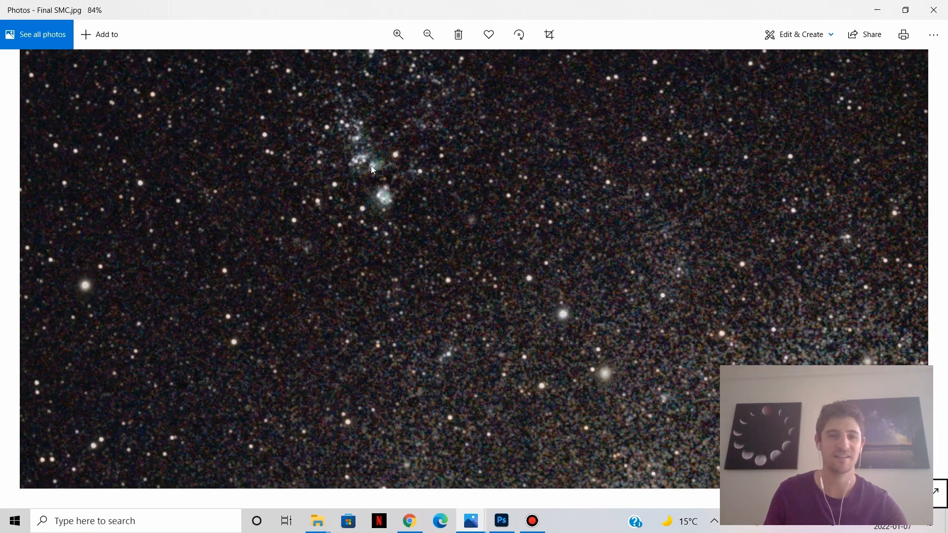
pyautogui.click(428, 35)
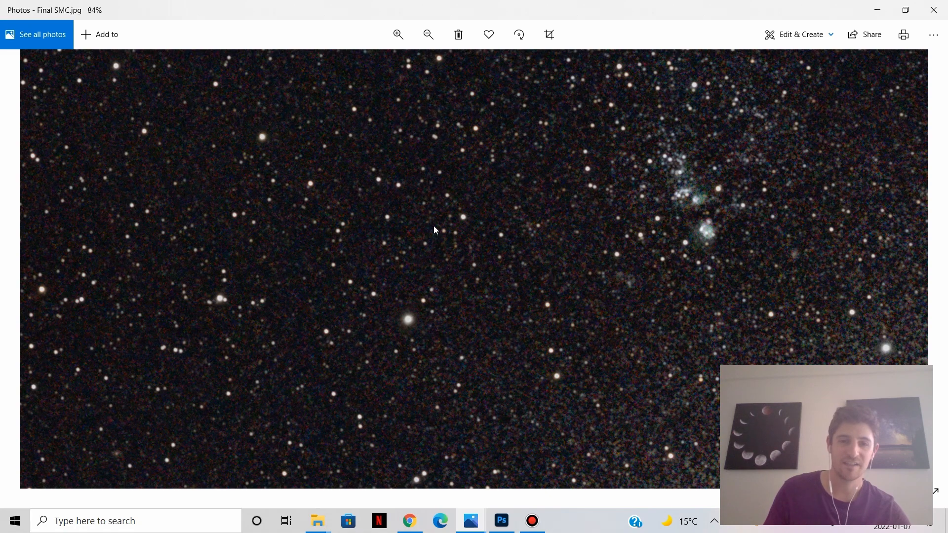
pyautogui.moveTo(465, 306)
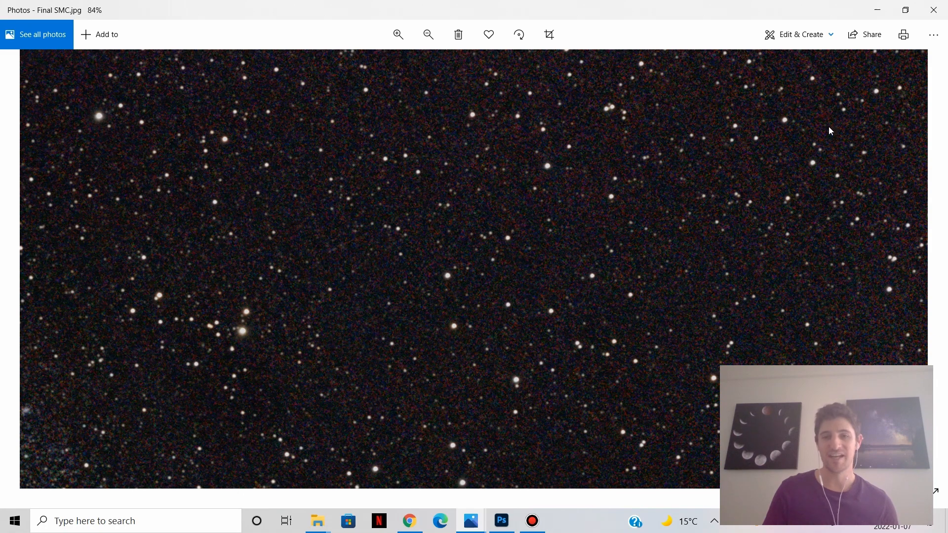
pyautogui.moveTo(580, 474)
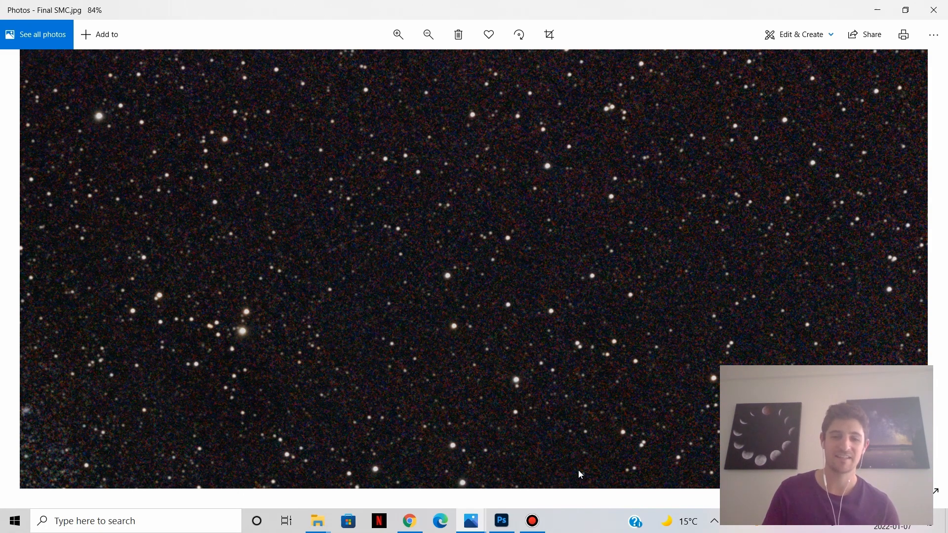
pyautogui.moveTo(470, 520)
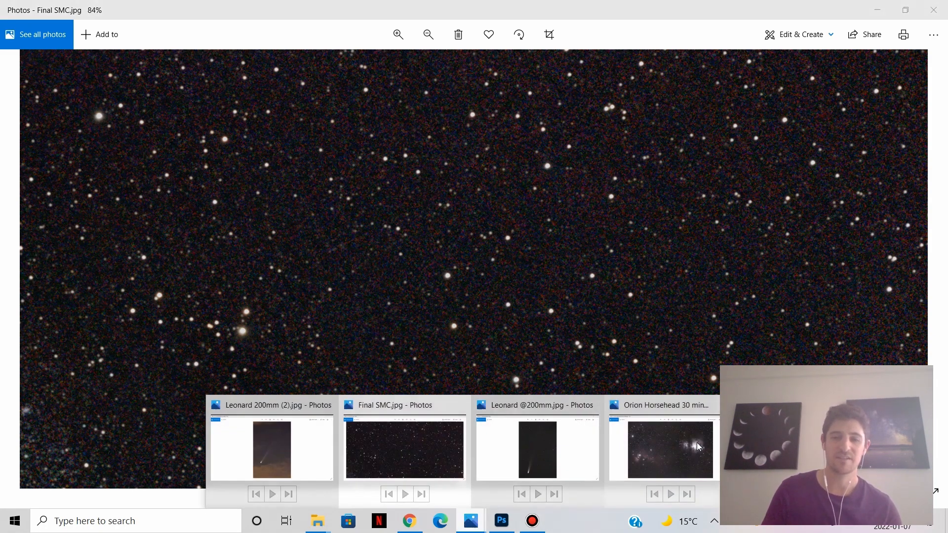
# After a brief look at Orion Horsehead, zoom out until the whole Small Magellanic Cloud fits
pyautogui.click(664, 451)
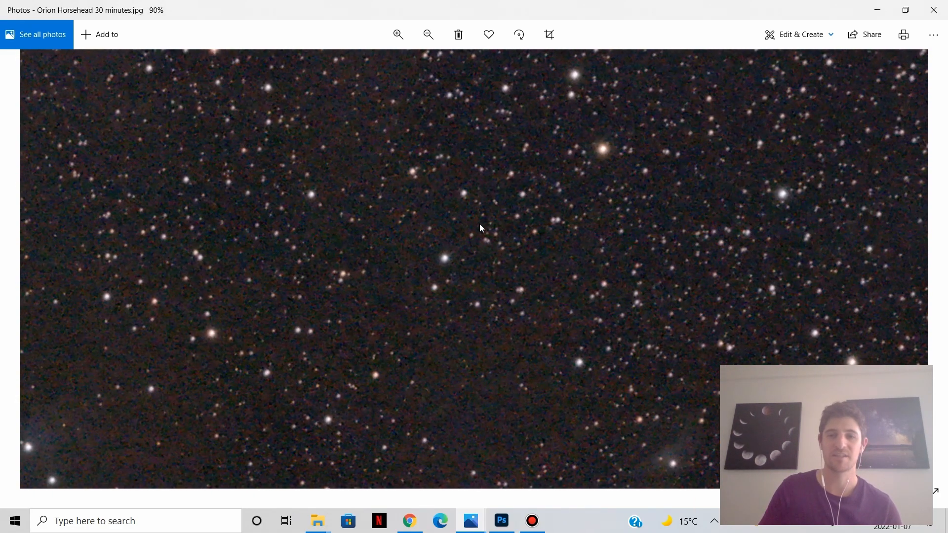
pyautogui.moveTo(677, 163)
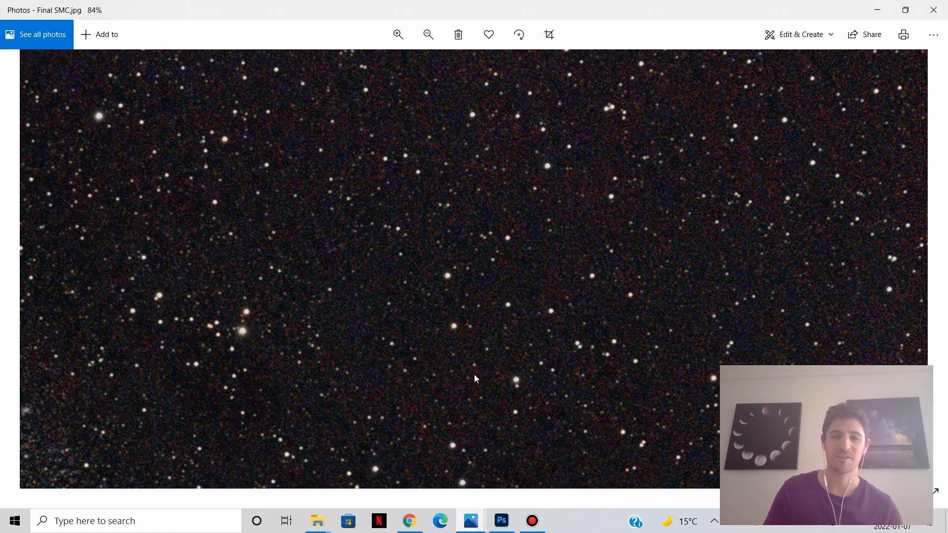
pyautogui.click(428, 34)
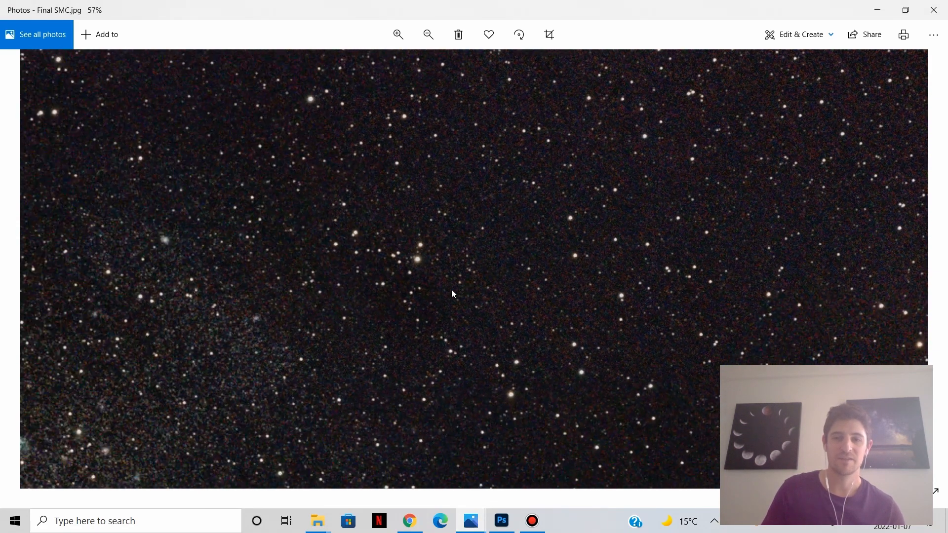
pyautogui.click(427, 33)
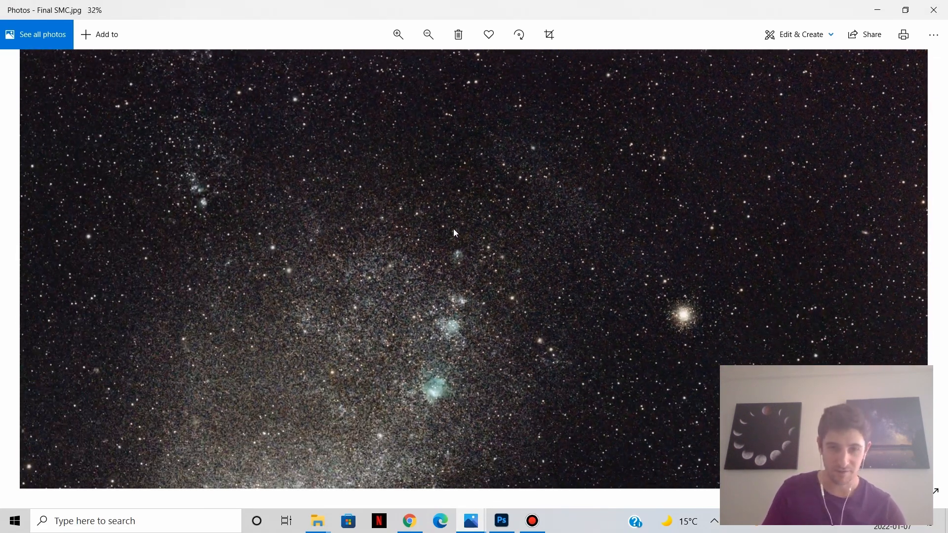
pyautogui.click(428, 35)
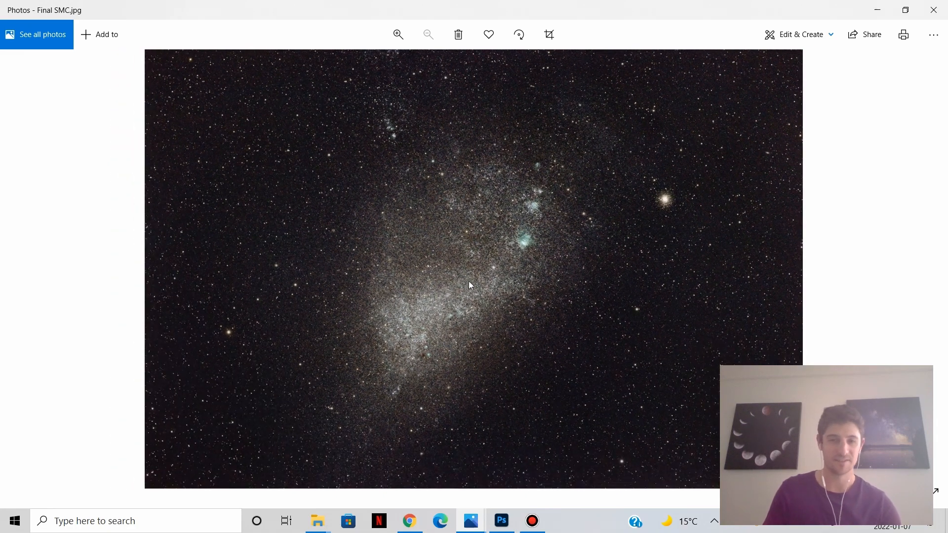
pyautogui.moveTo(569, 369)
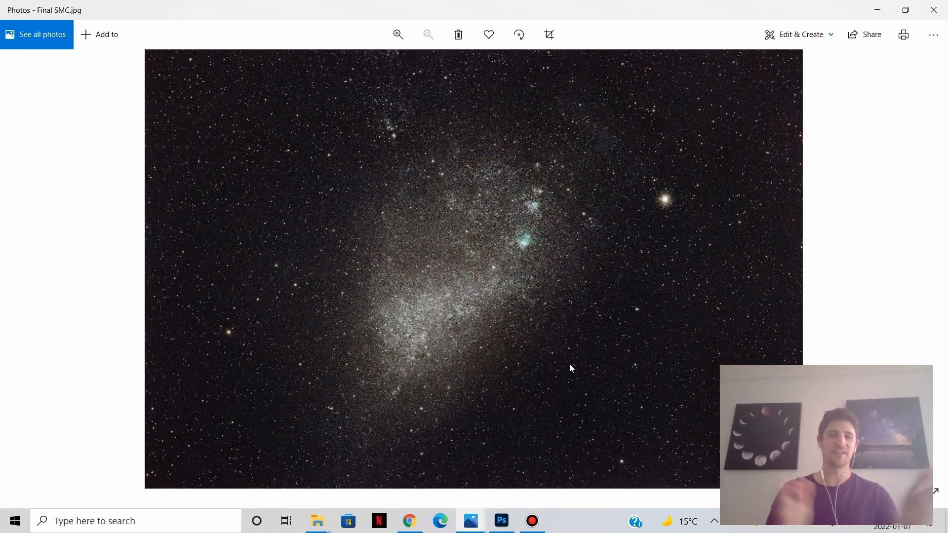
pyautogui.moveTo(523, 205)
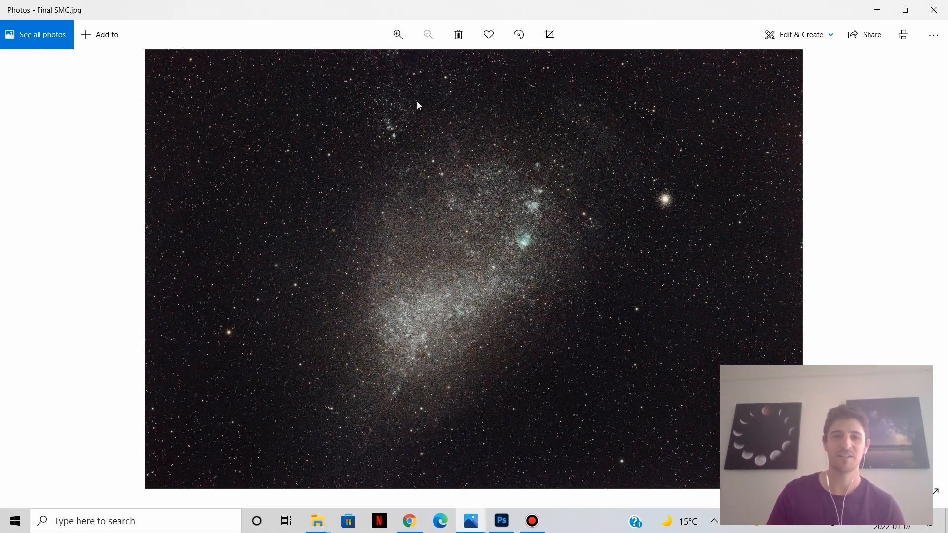
pyautogui.moveTo(364, 54)
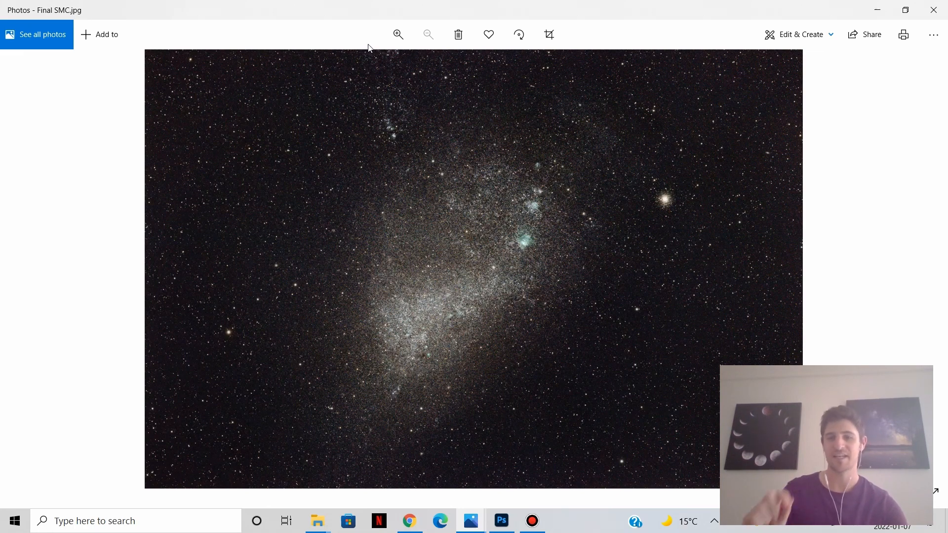
pyautogui.moveTo(679, 200)
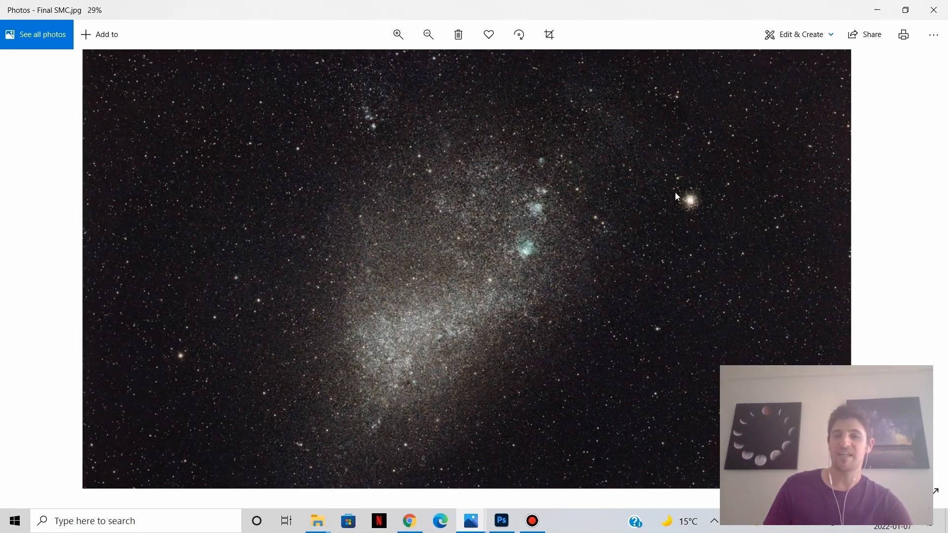
pyautogui.click(398, 34)
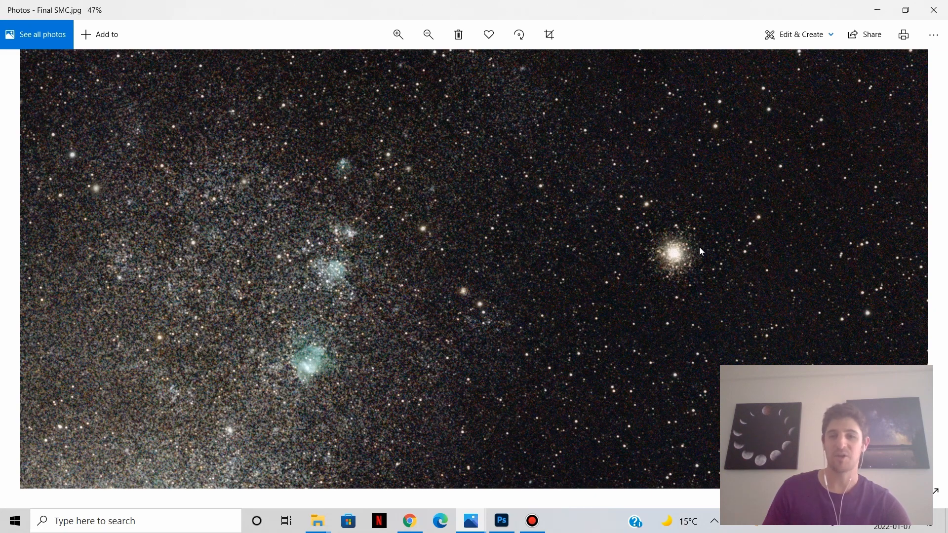
pyautogui.click(398, 34)
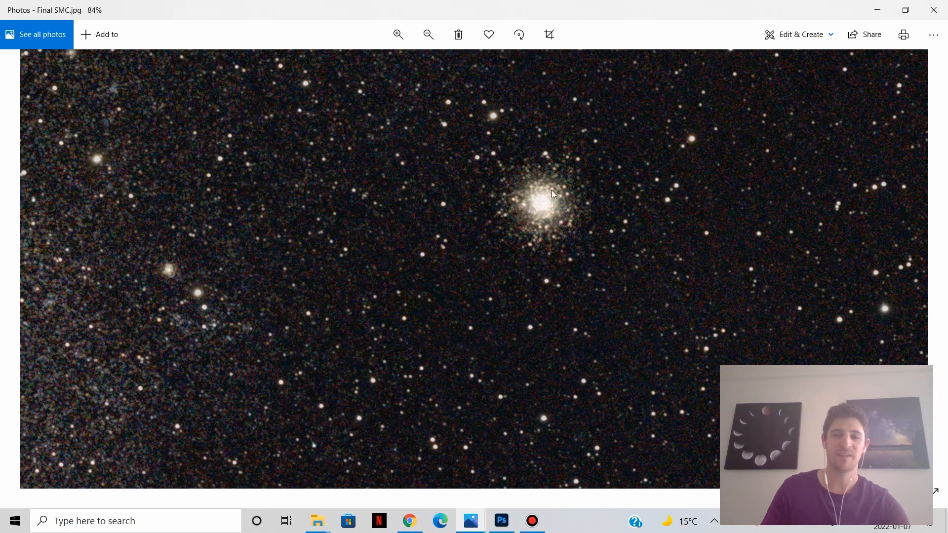
pyautogui.click(397, 35)
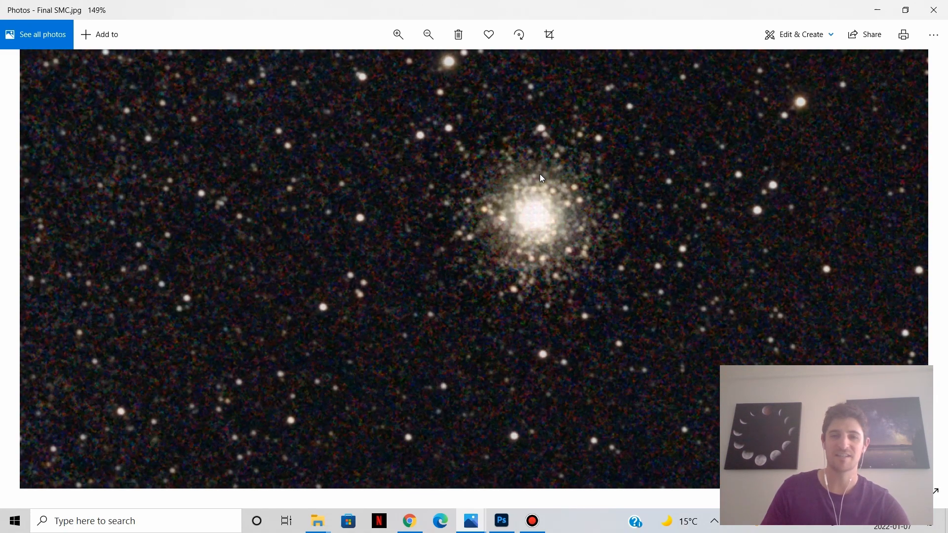
pyautogui.moveTo(543, 212)
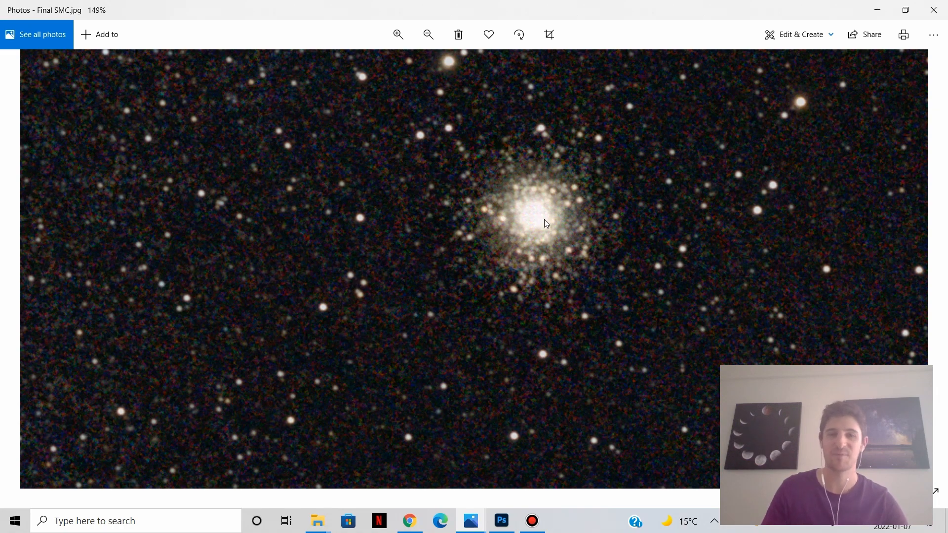
pyautogui.click(427, 35)
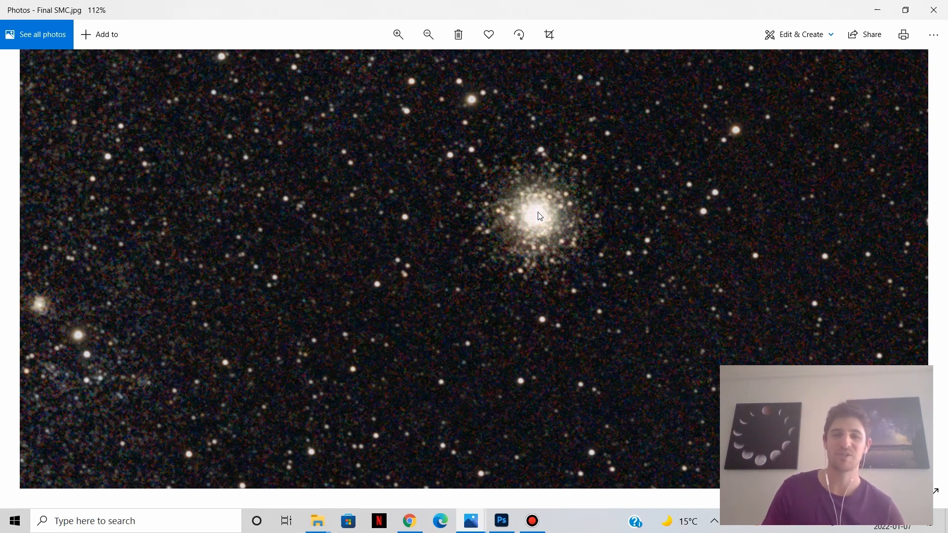
pyautogui.click(398, 35)
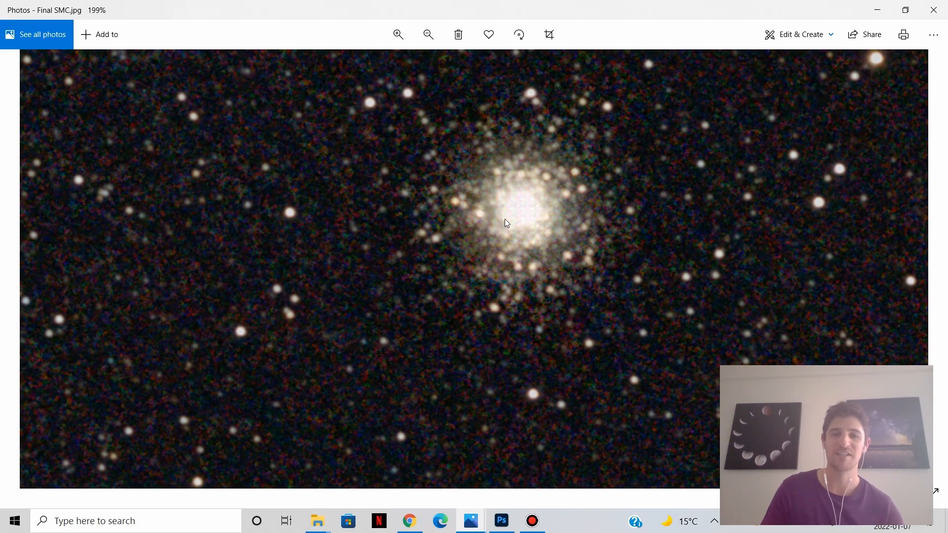
pyautogui.click(428, 35)
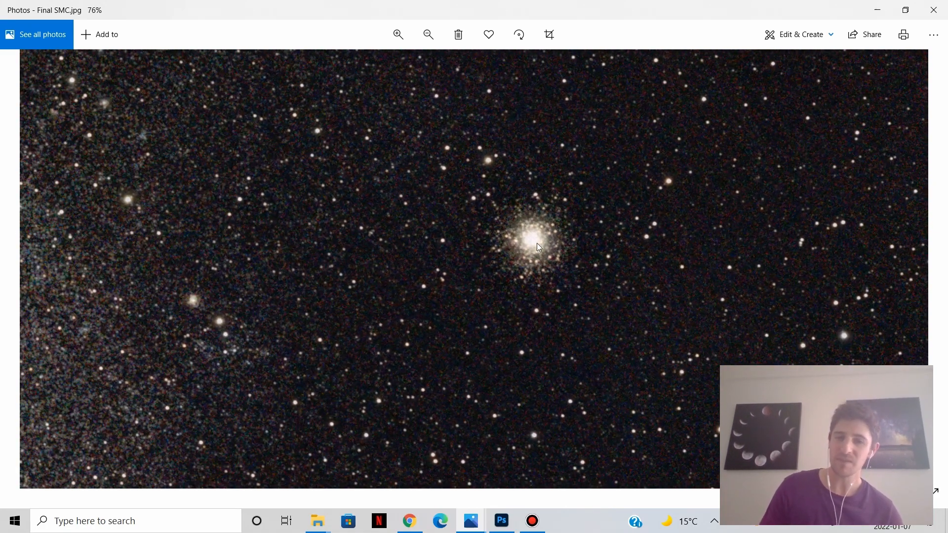
pyautogui.click(428, 34)
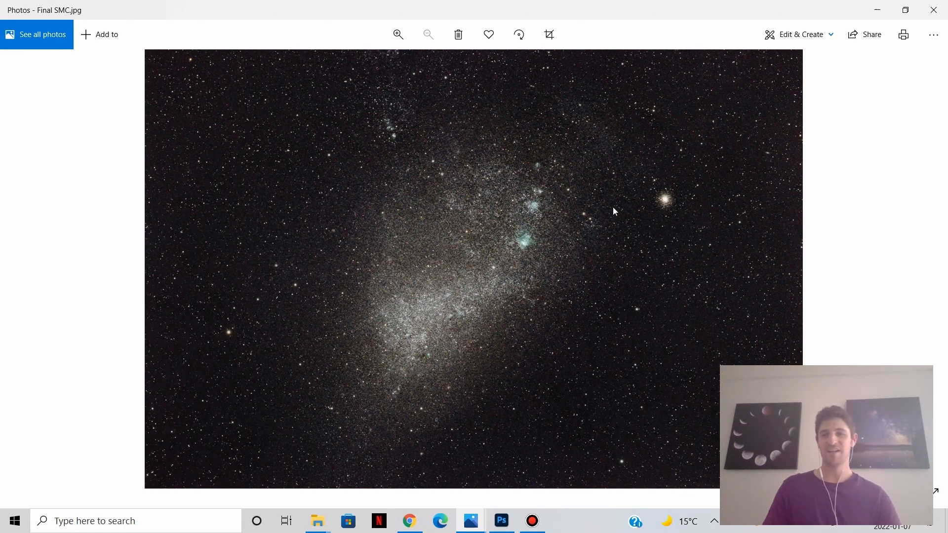
pyautogui.moveTo(746, 190)
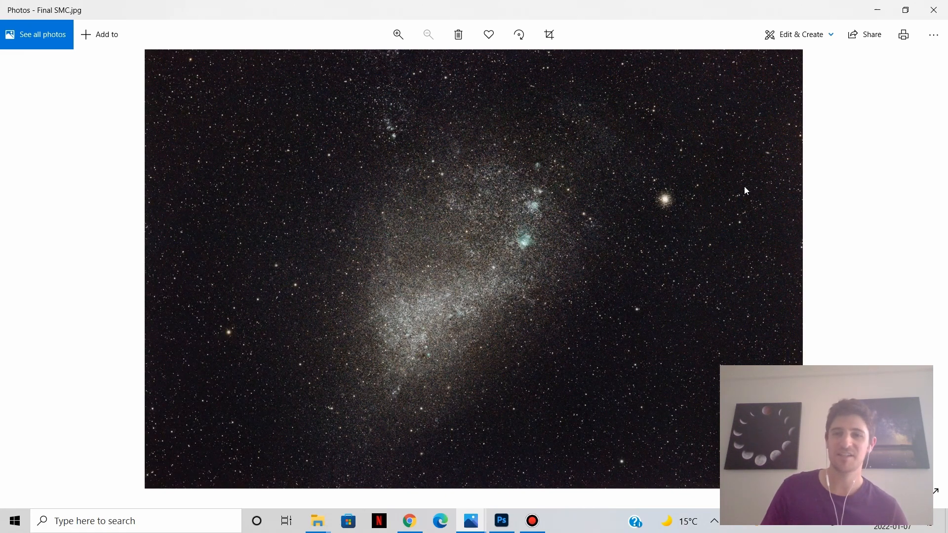
pyautogui.moveTo(776, 168)
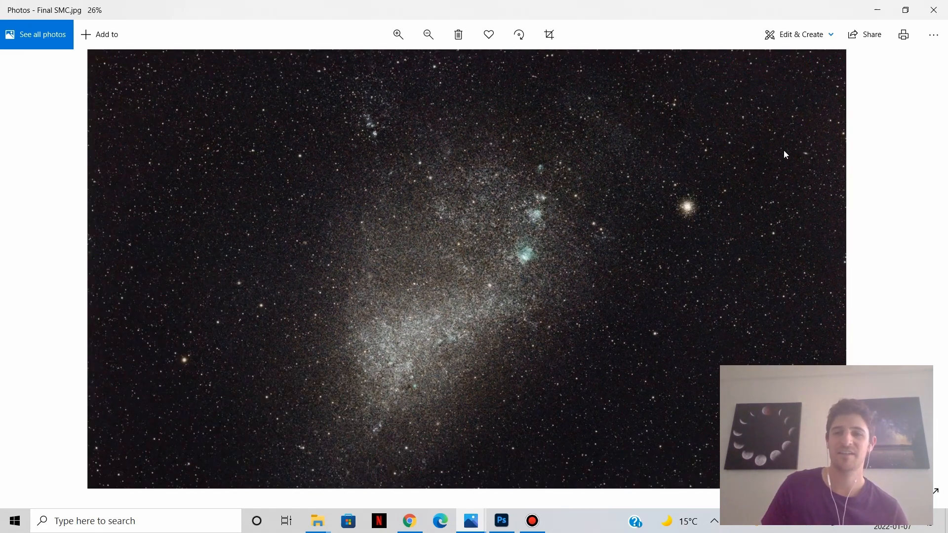
# Magnify the small elongated galaxy at right to about 100%, then return to the whole photo
pyautogui.click(398, 34)
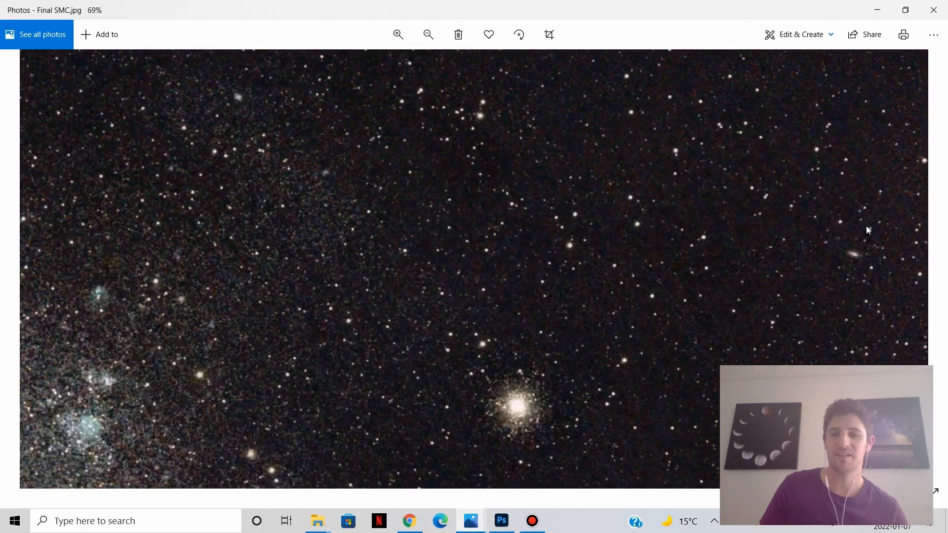
pyautogui.click(398, 35)
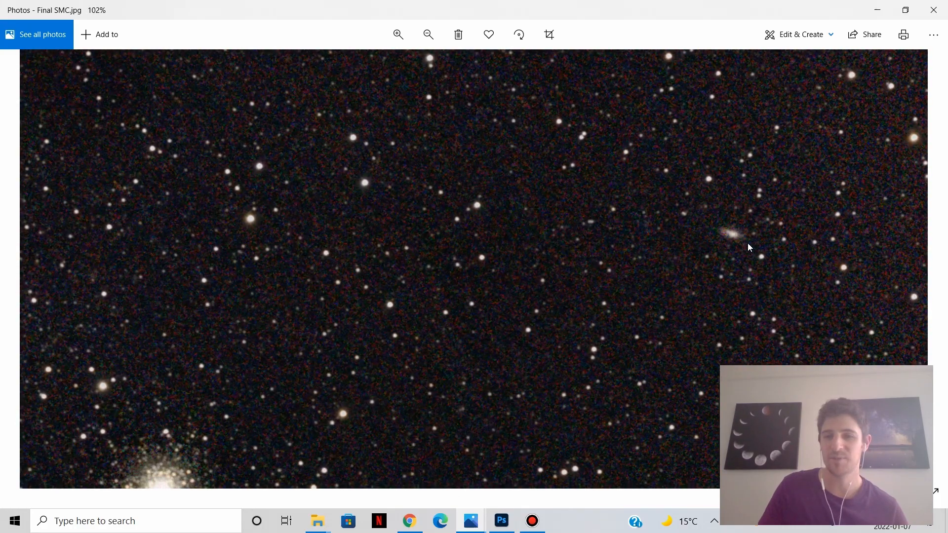
pyautogui.moveTo(743, 236)
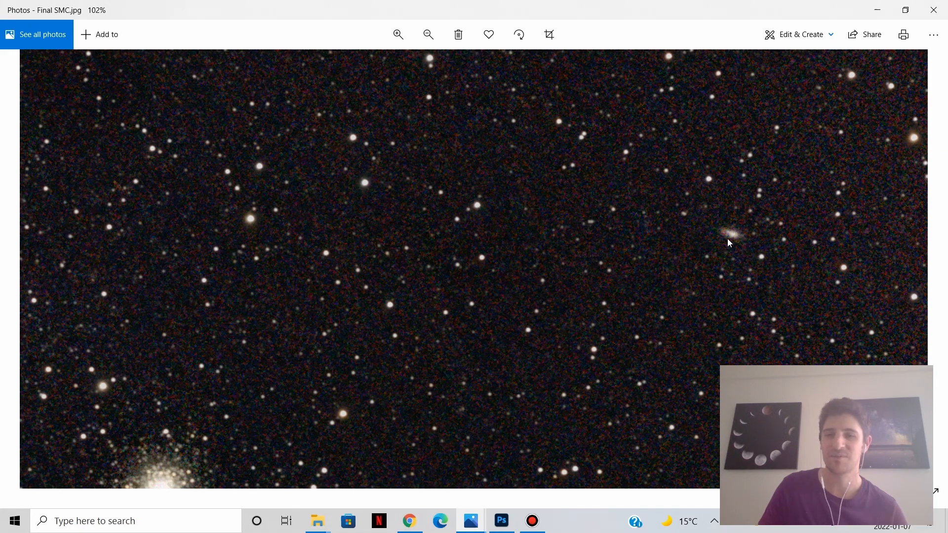
pyautogui.click(428, 35)
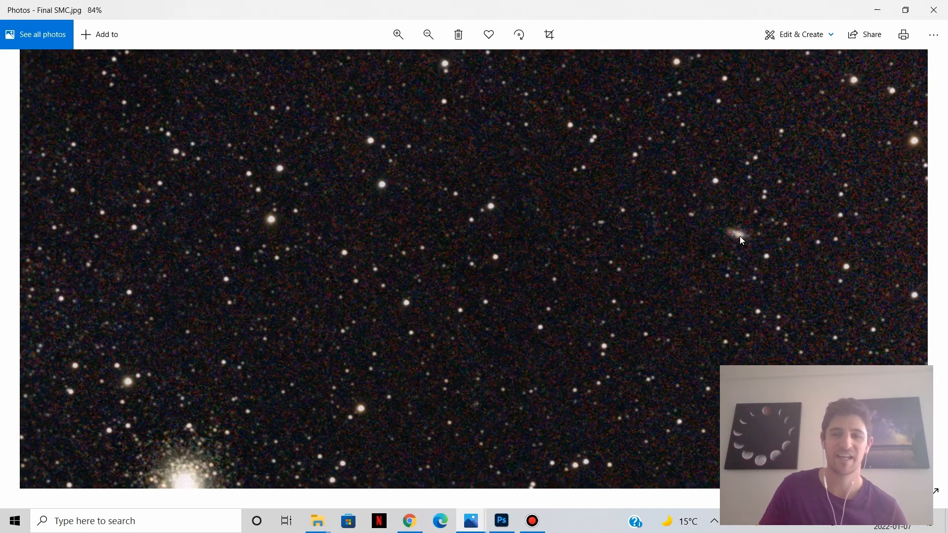
pyautogui.click(427, 35)
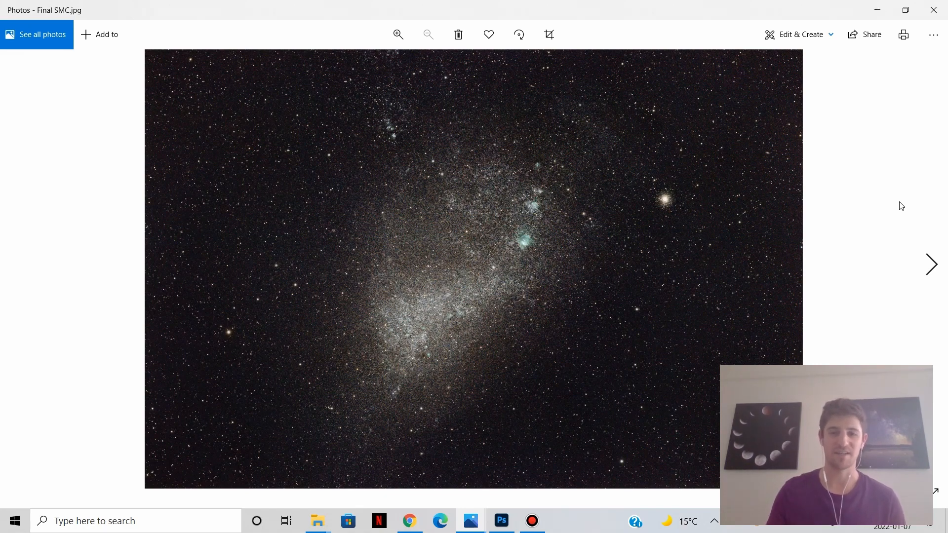
pyautogui.moveTo(878, 204)
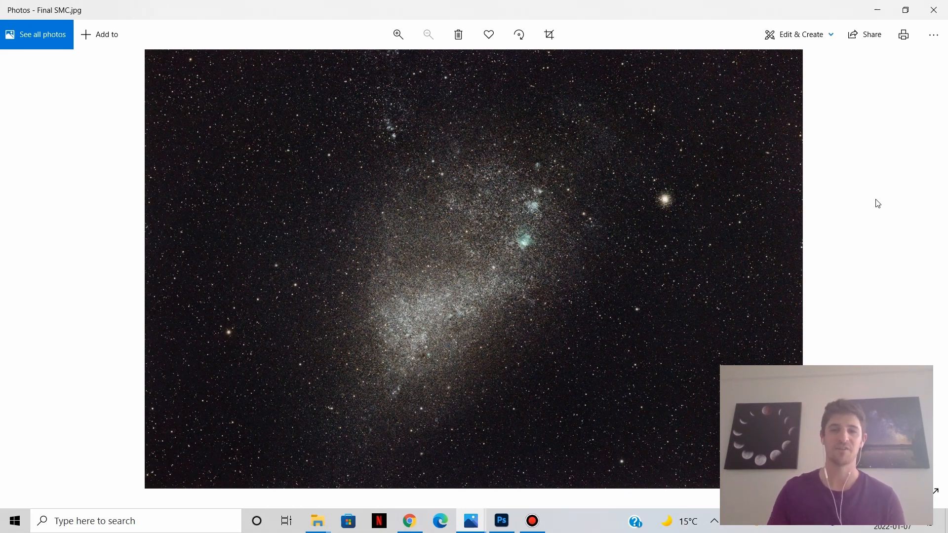
pyautogui.moveTo(862, 244)
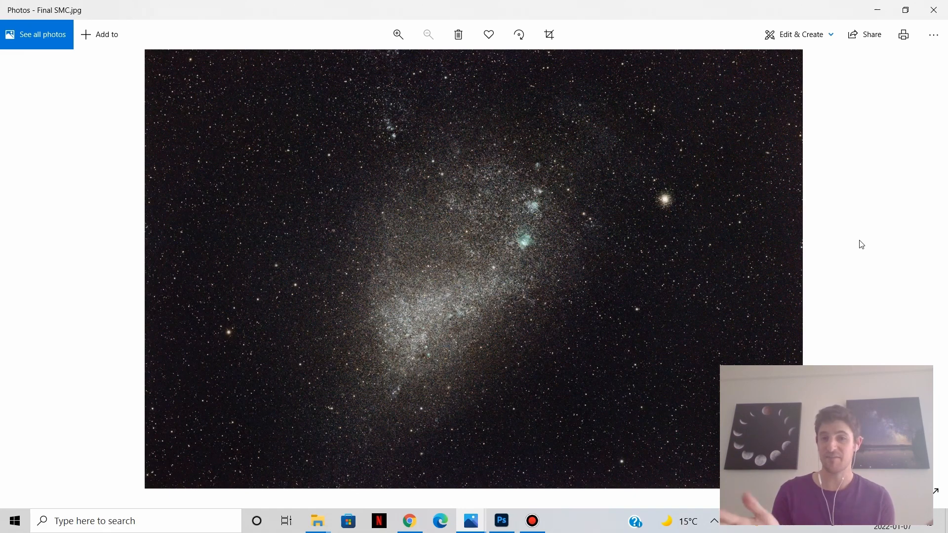